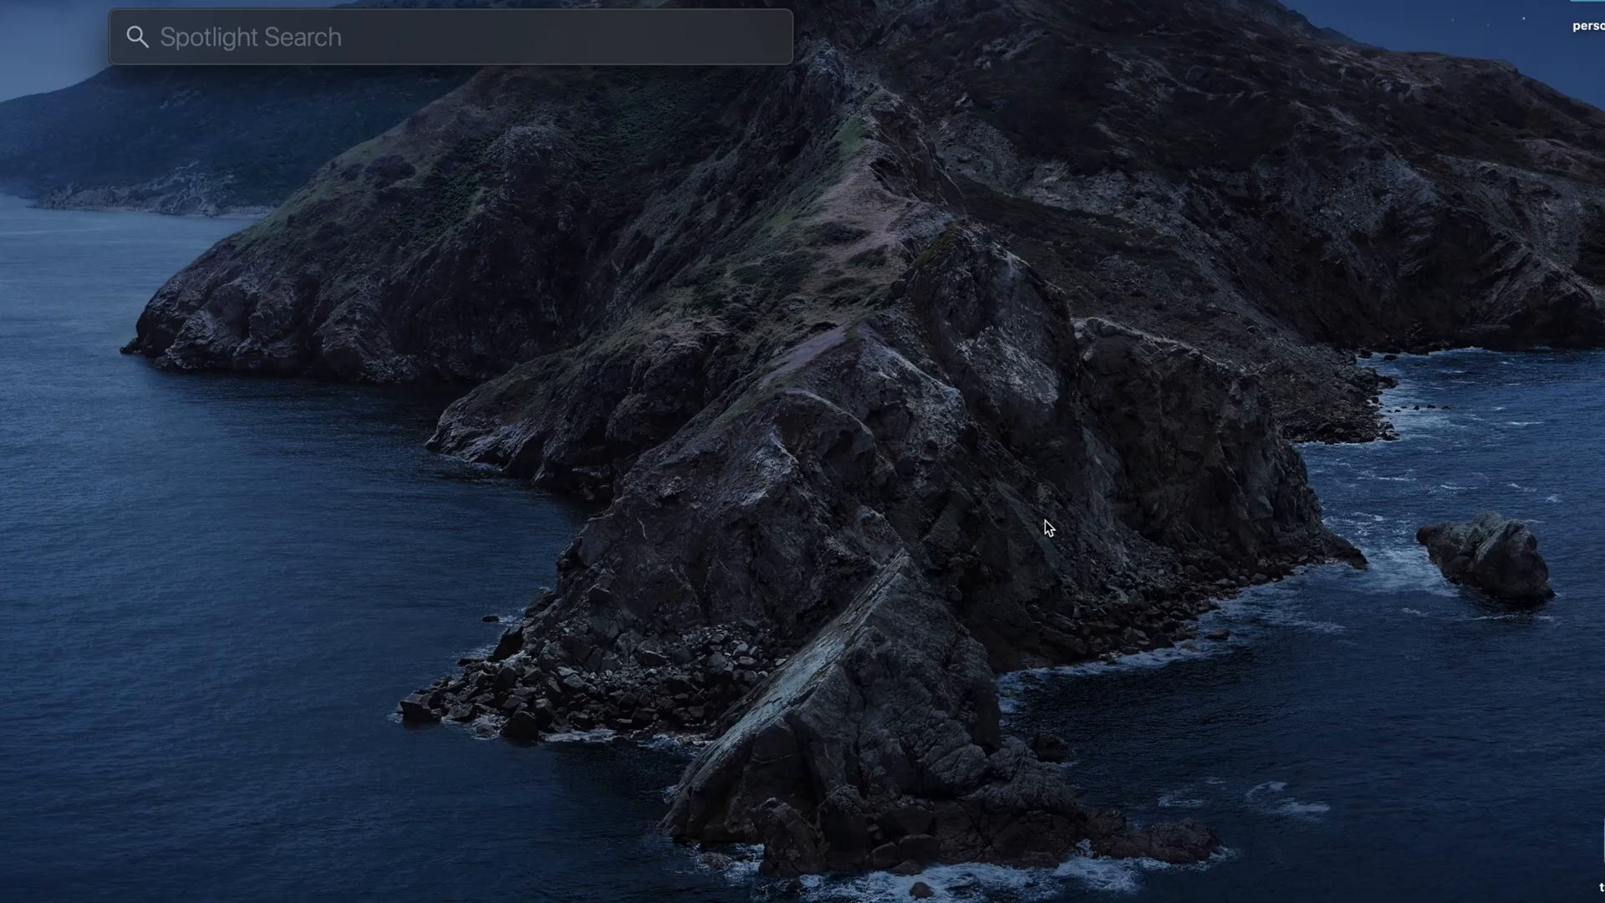
Step: Launch Visual Studio Code from macOS Spotlight
text(Visual Studio Code)
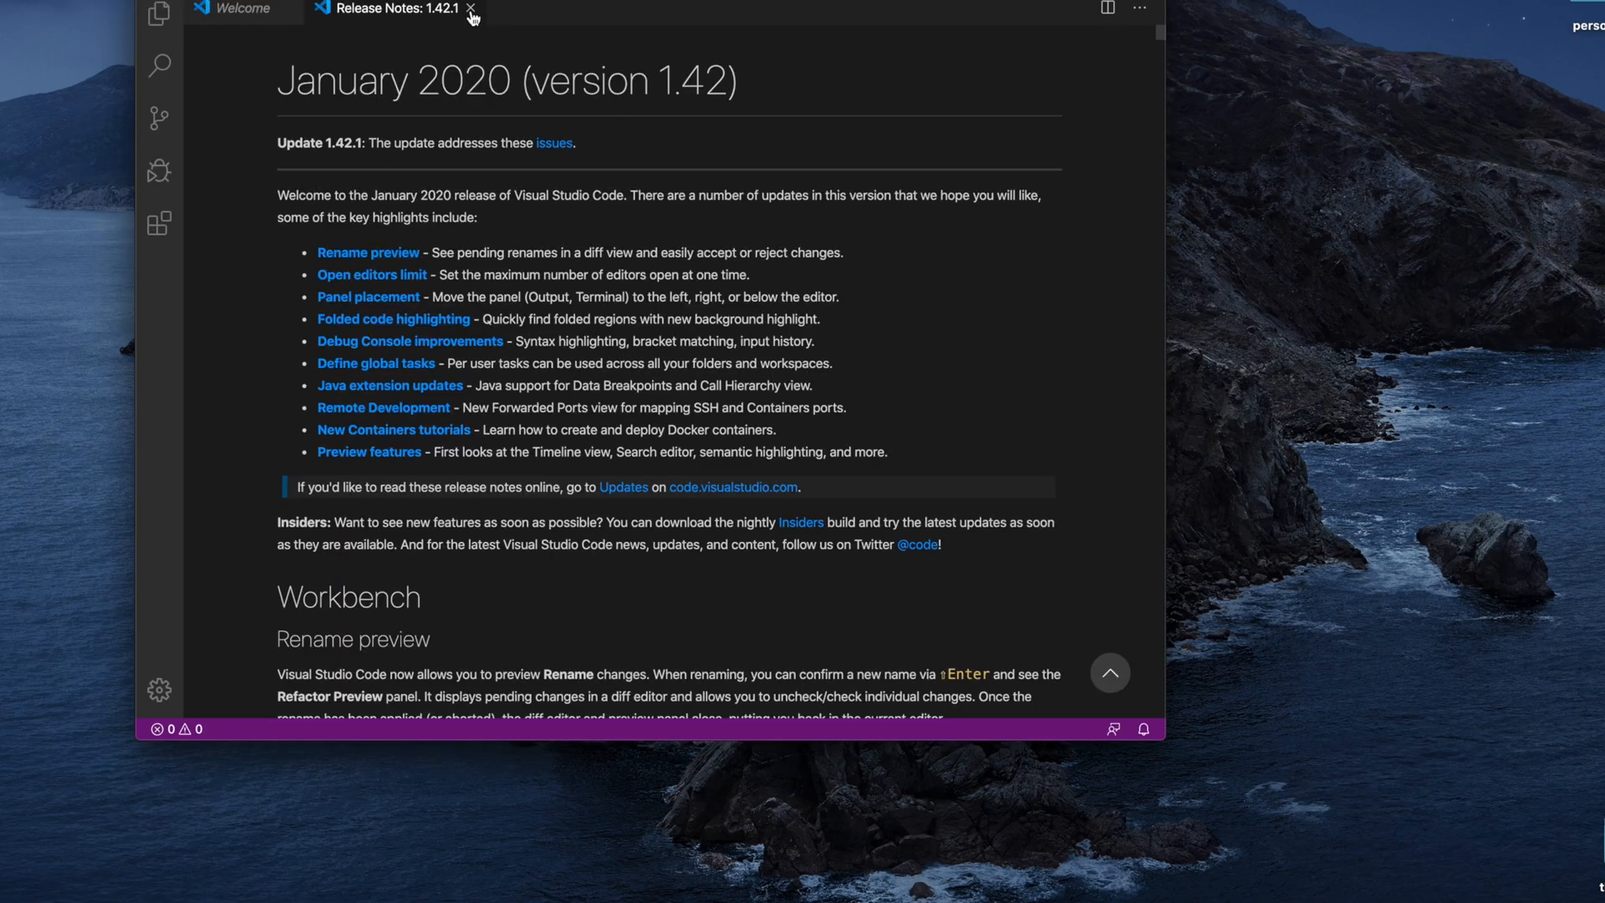
mouse_move(470, 11)
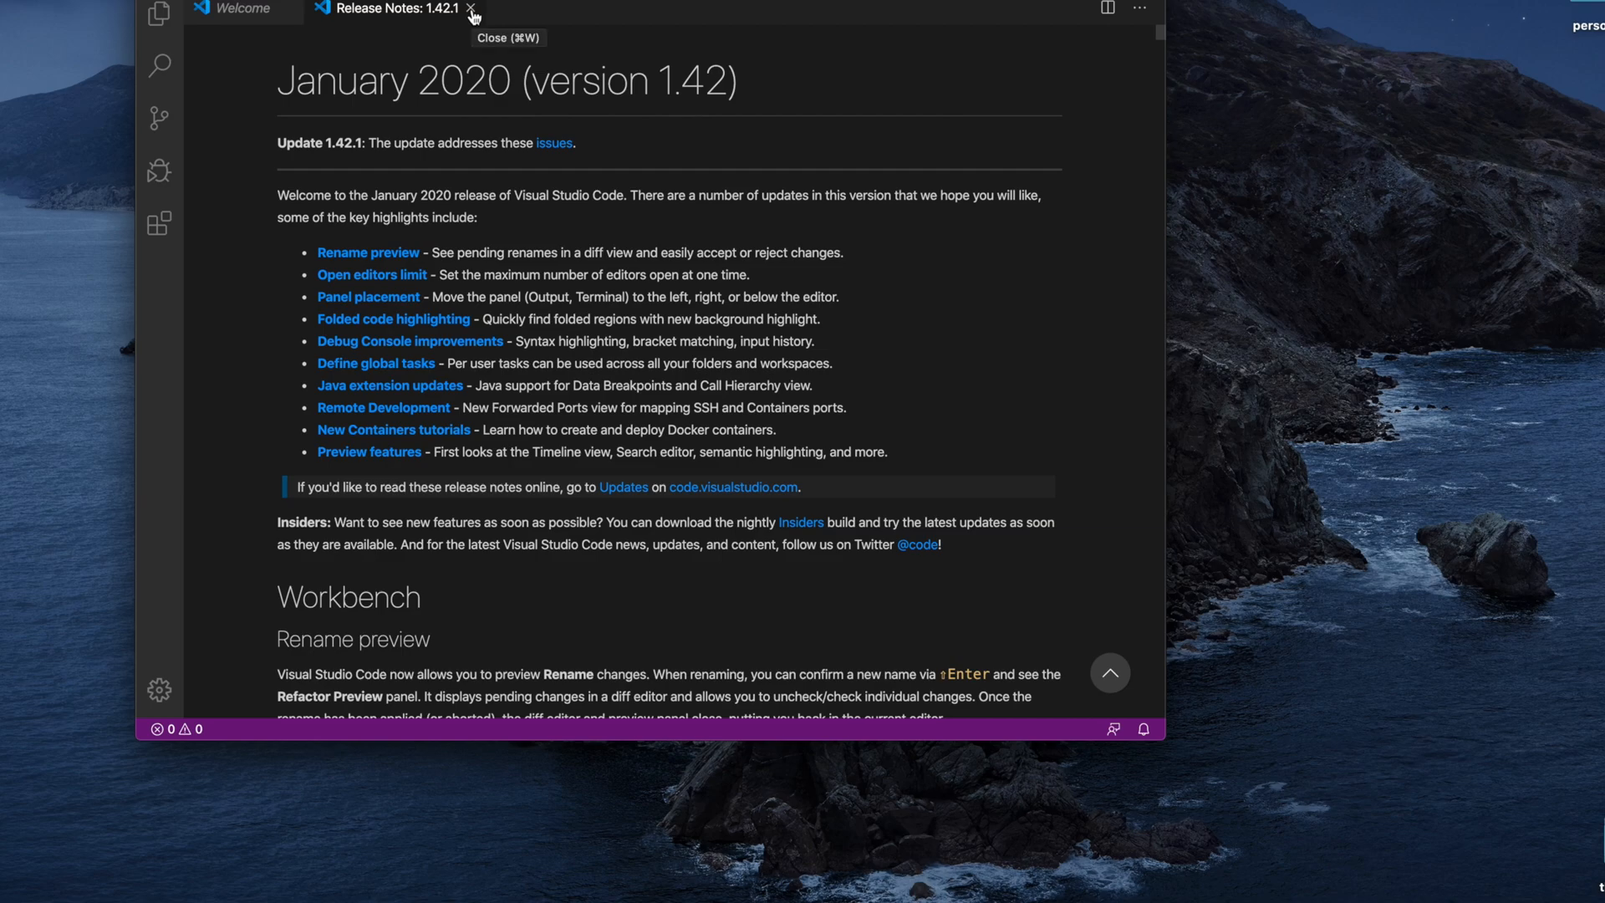
Step: Close the release notes and find Microsoft's Python extension by searching 'python' in Extensions
click(470, 8)
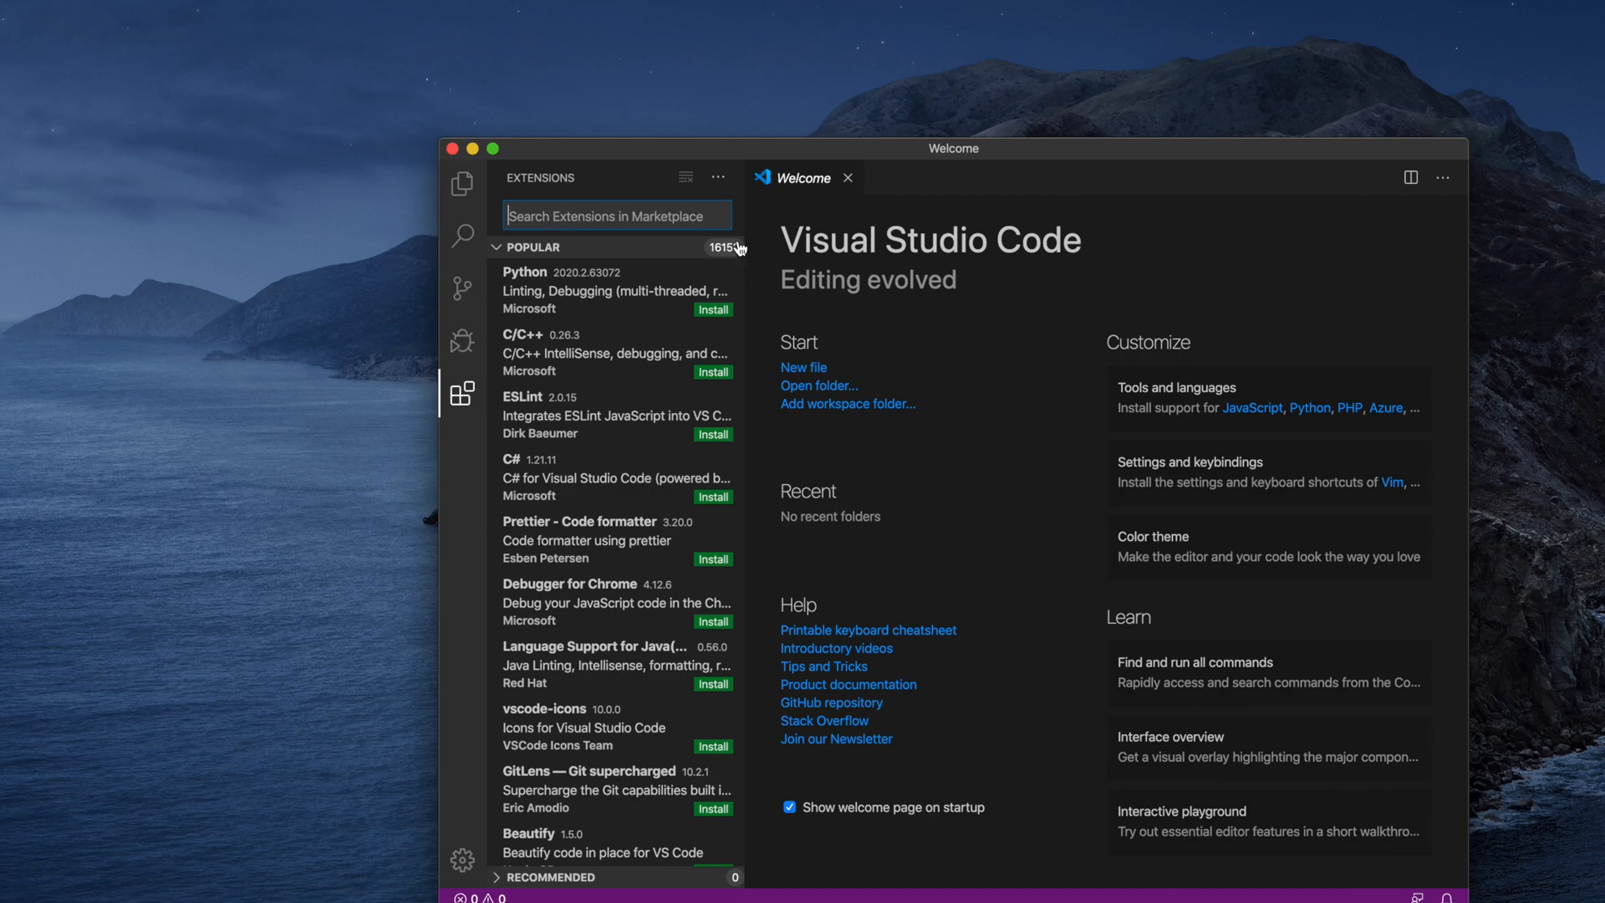
text(python)
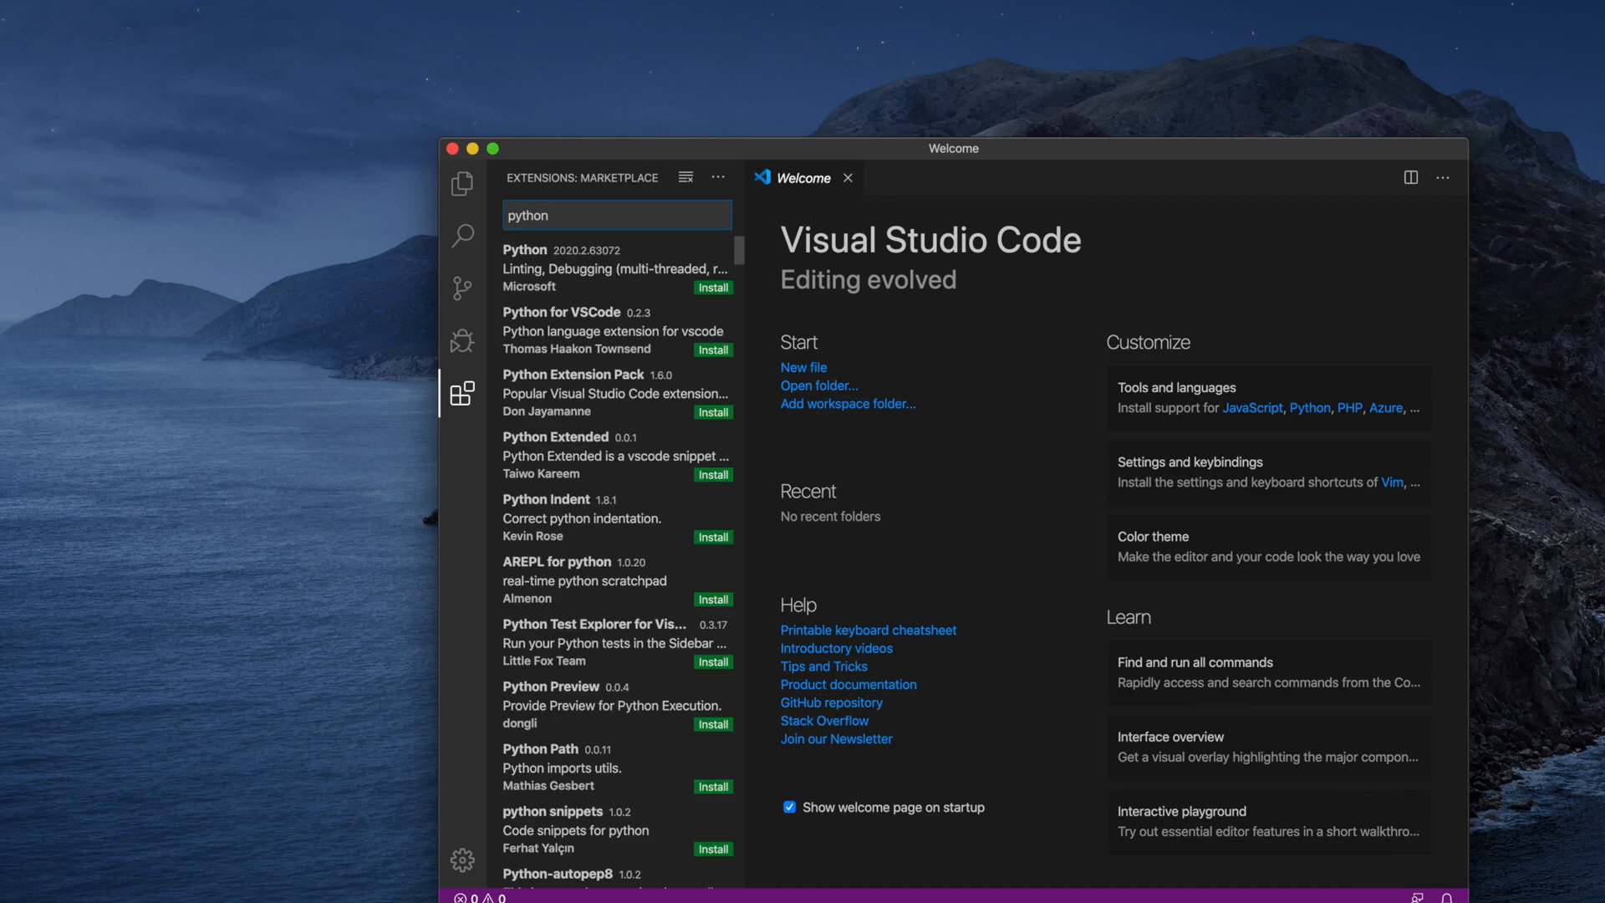
mouse_move(547, 299)
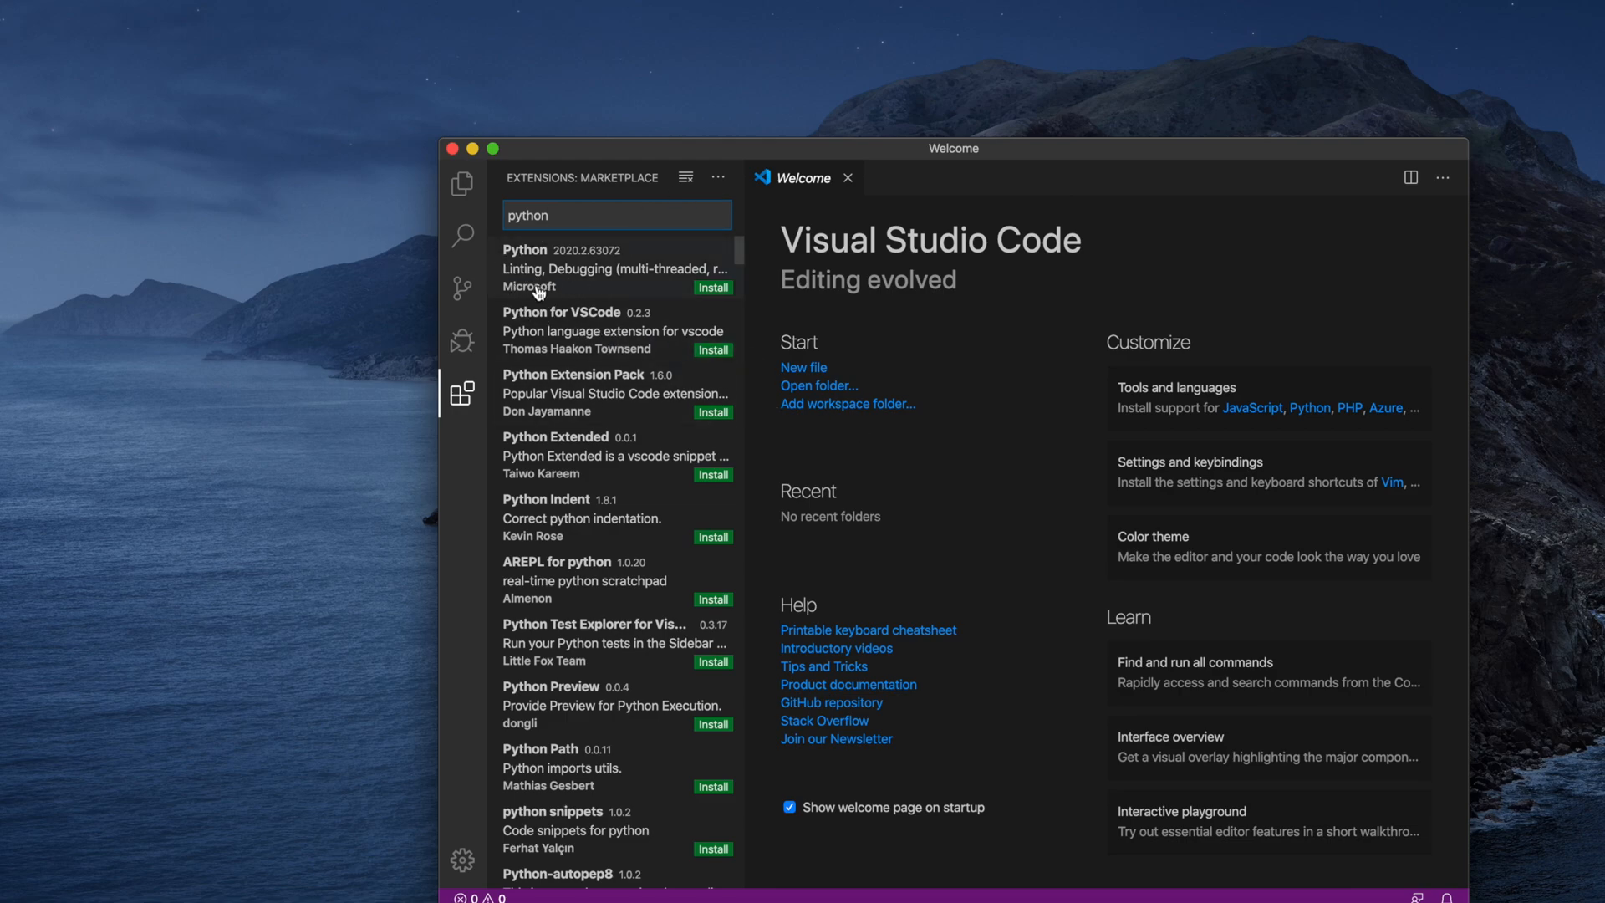
mouse_move(543, 442)
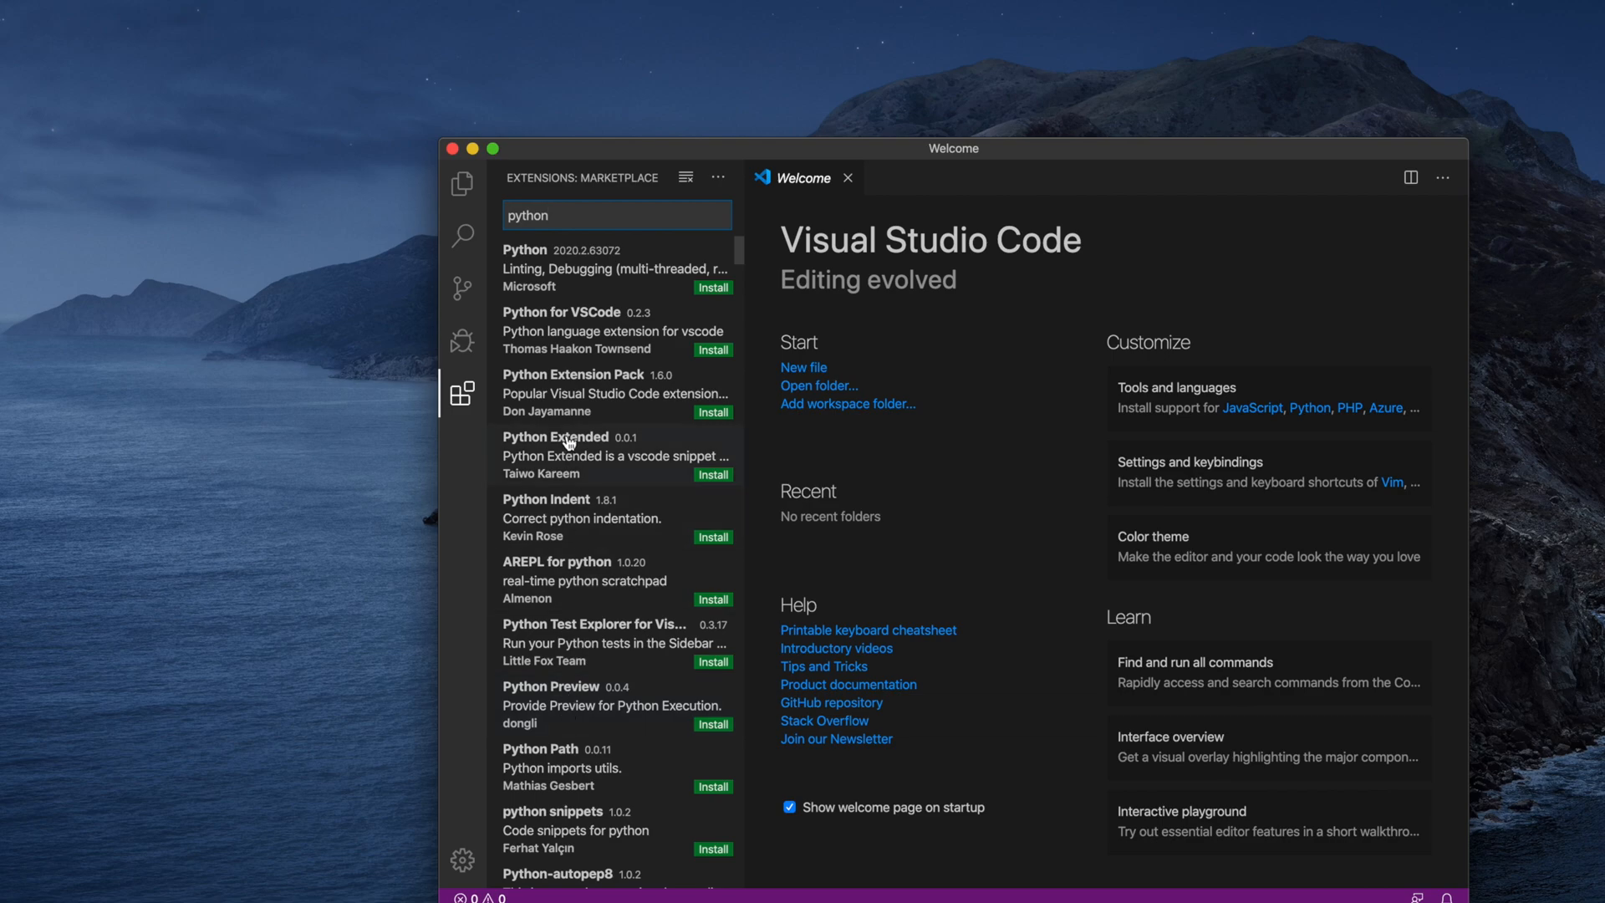
click(614, 269)
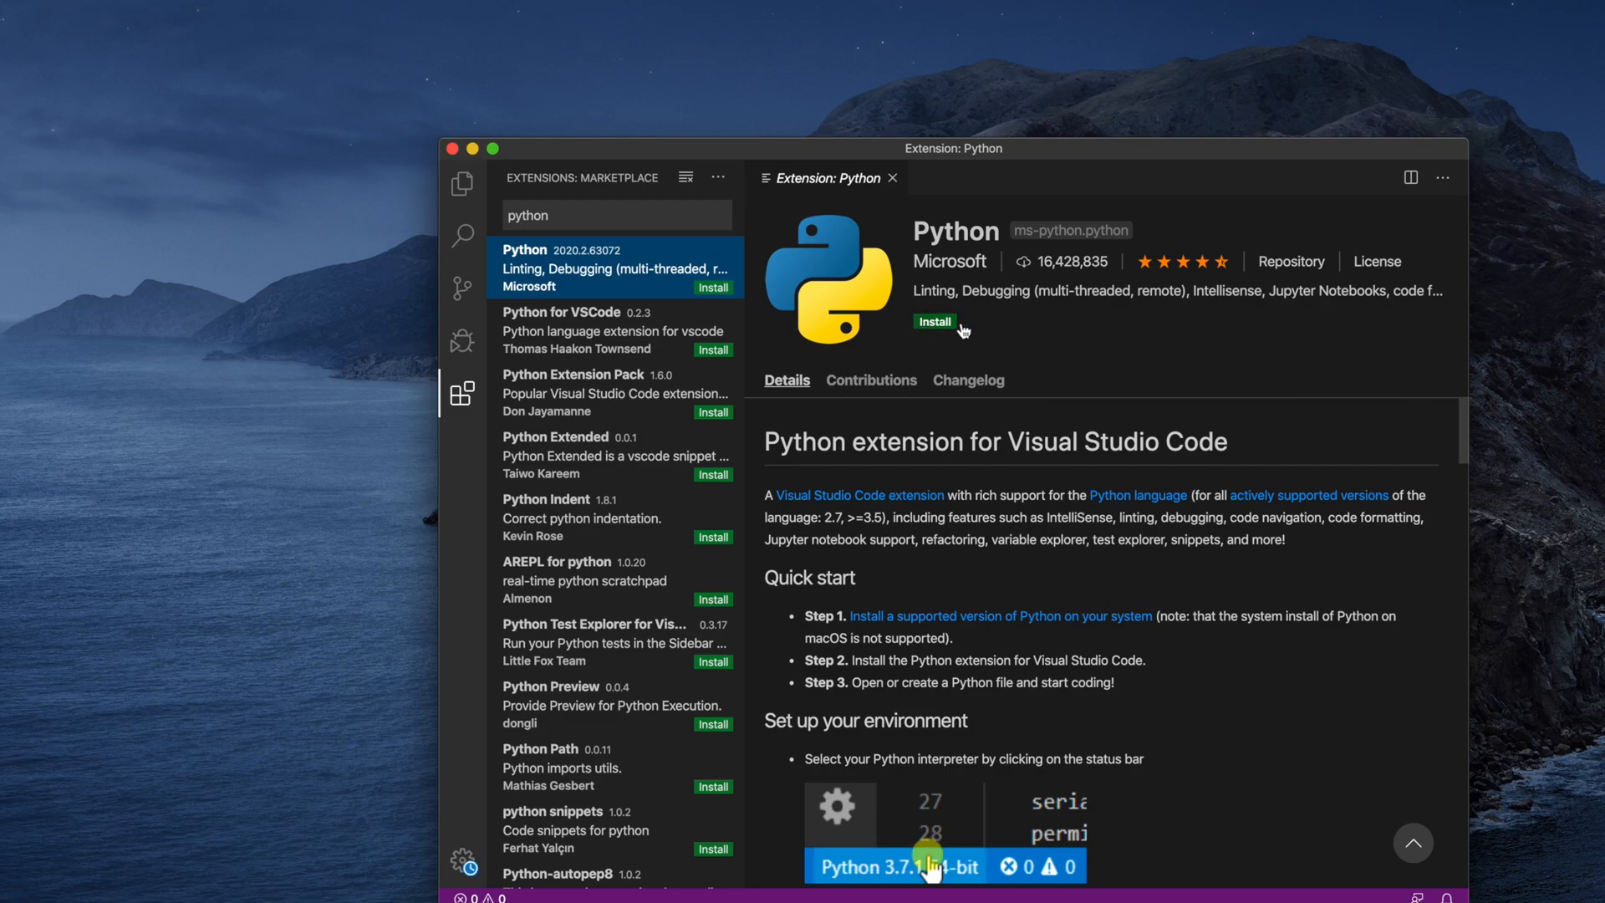
Step: Install the Microsoft Python extension, then close its details page
scroll(down, 3)
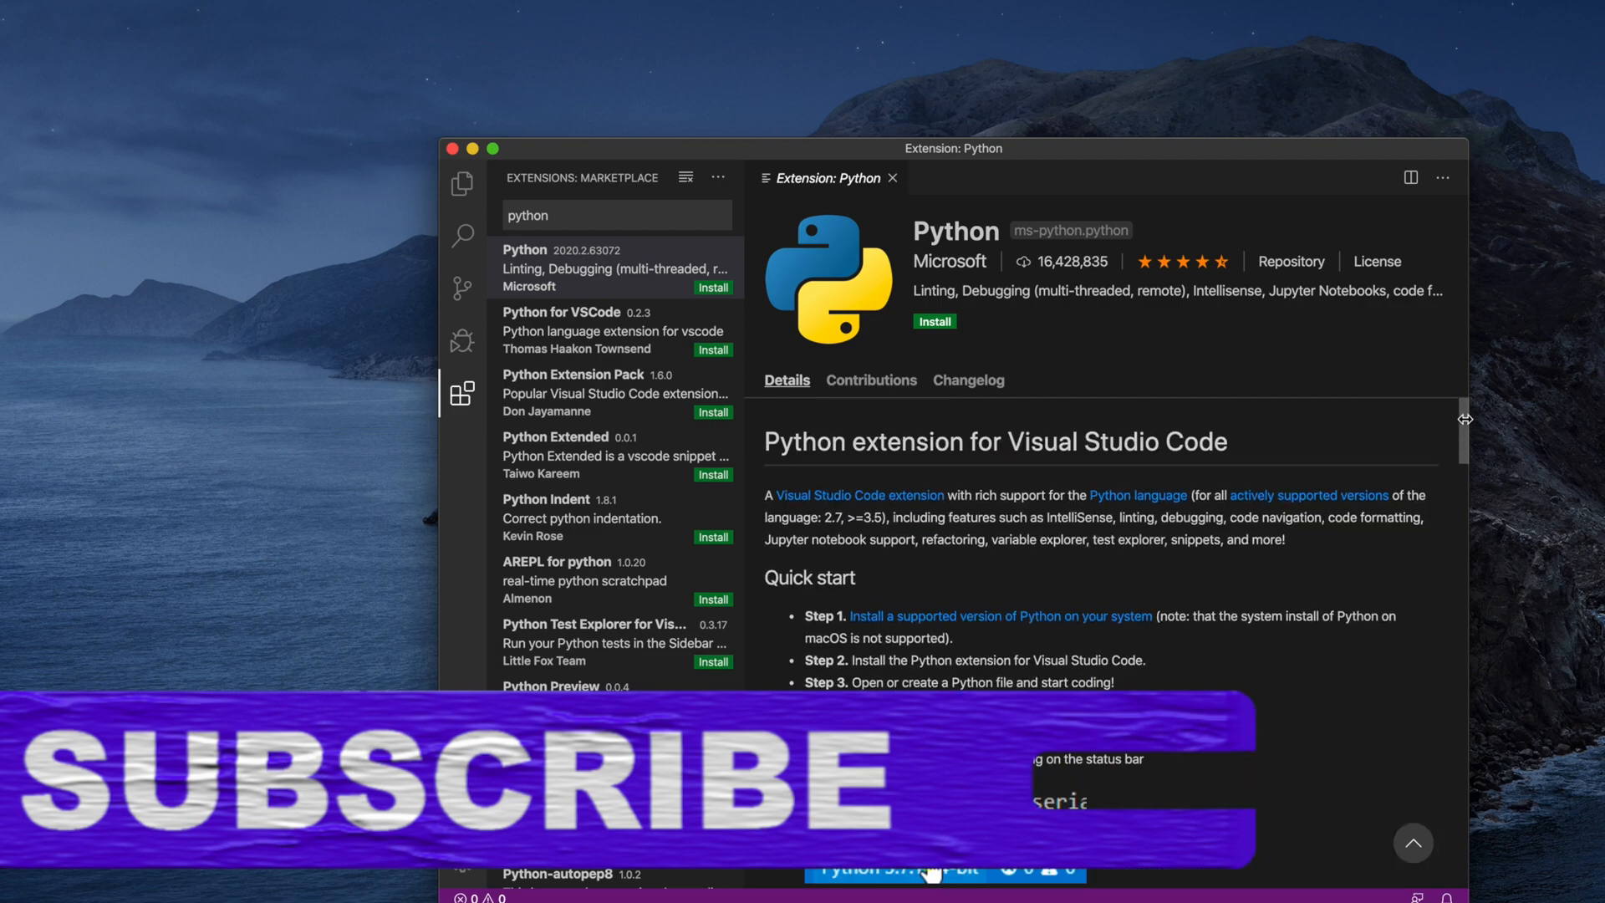
click(933, 321)
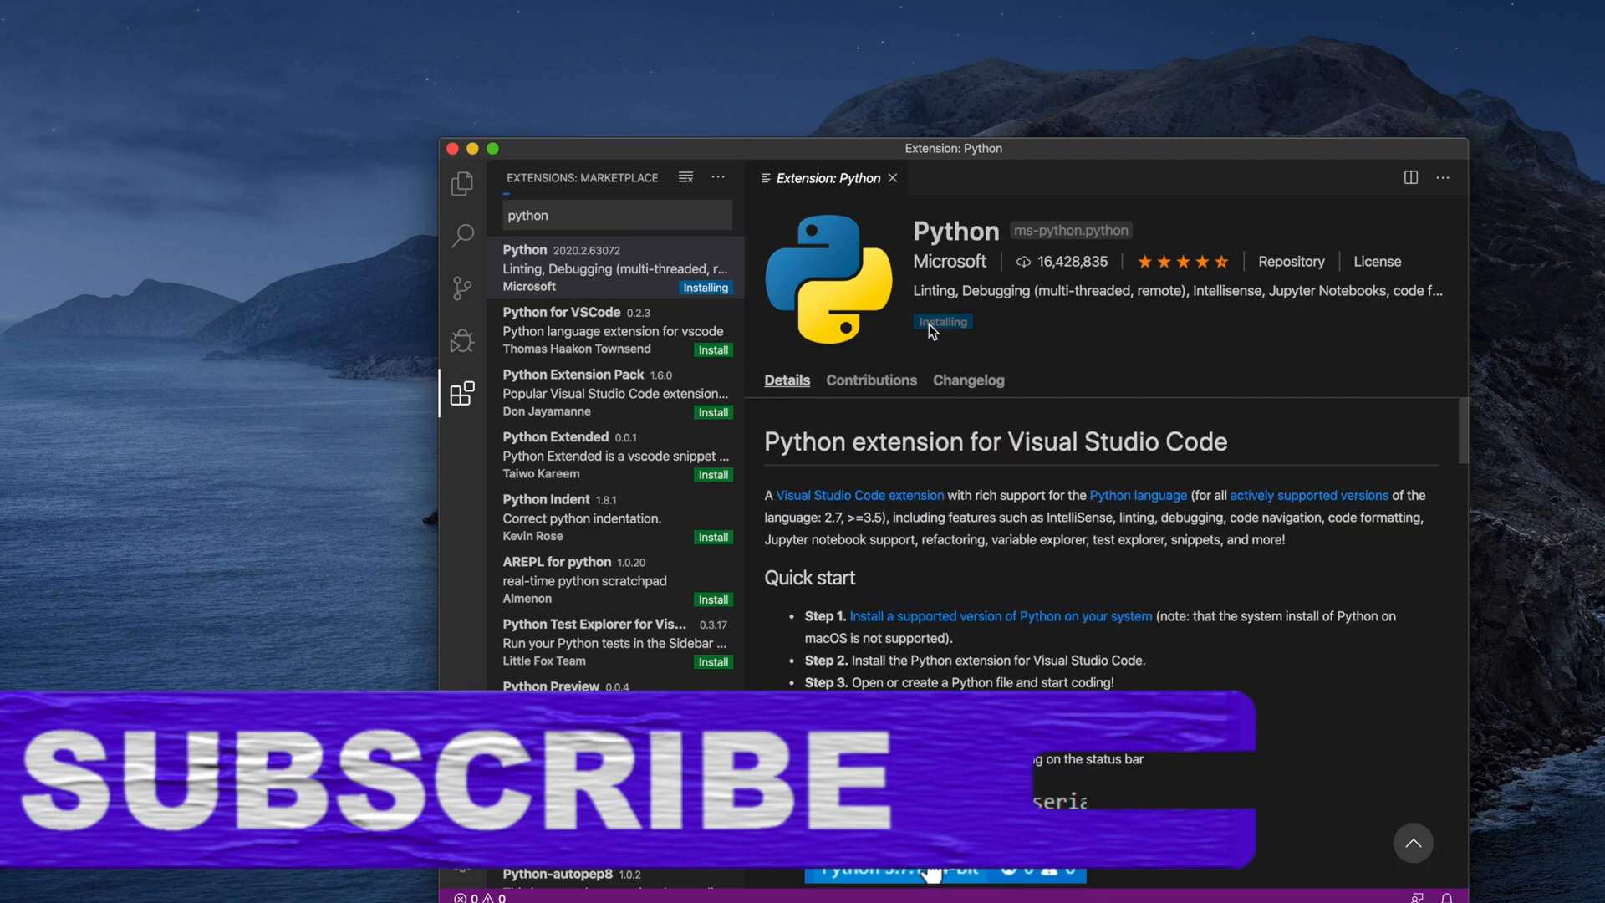
mouse_move(864, 291)
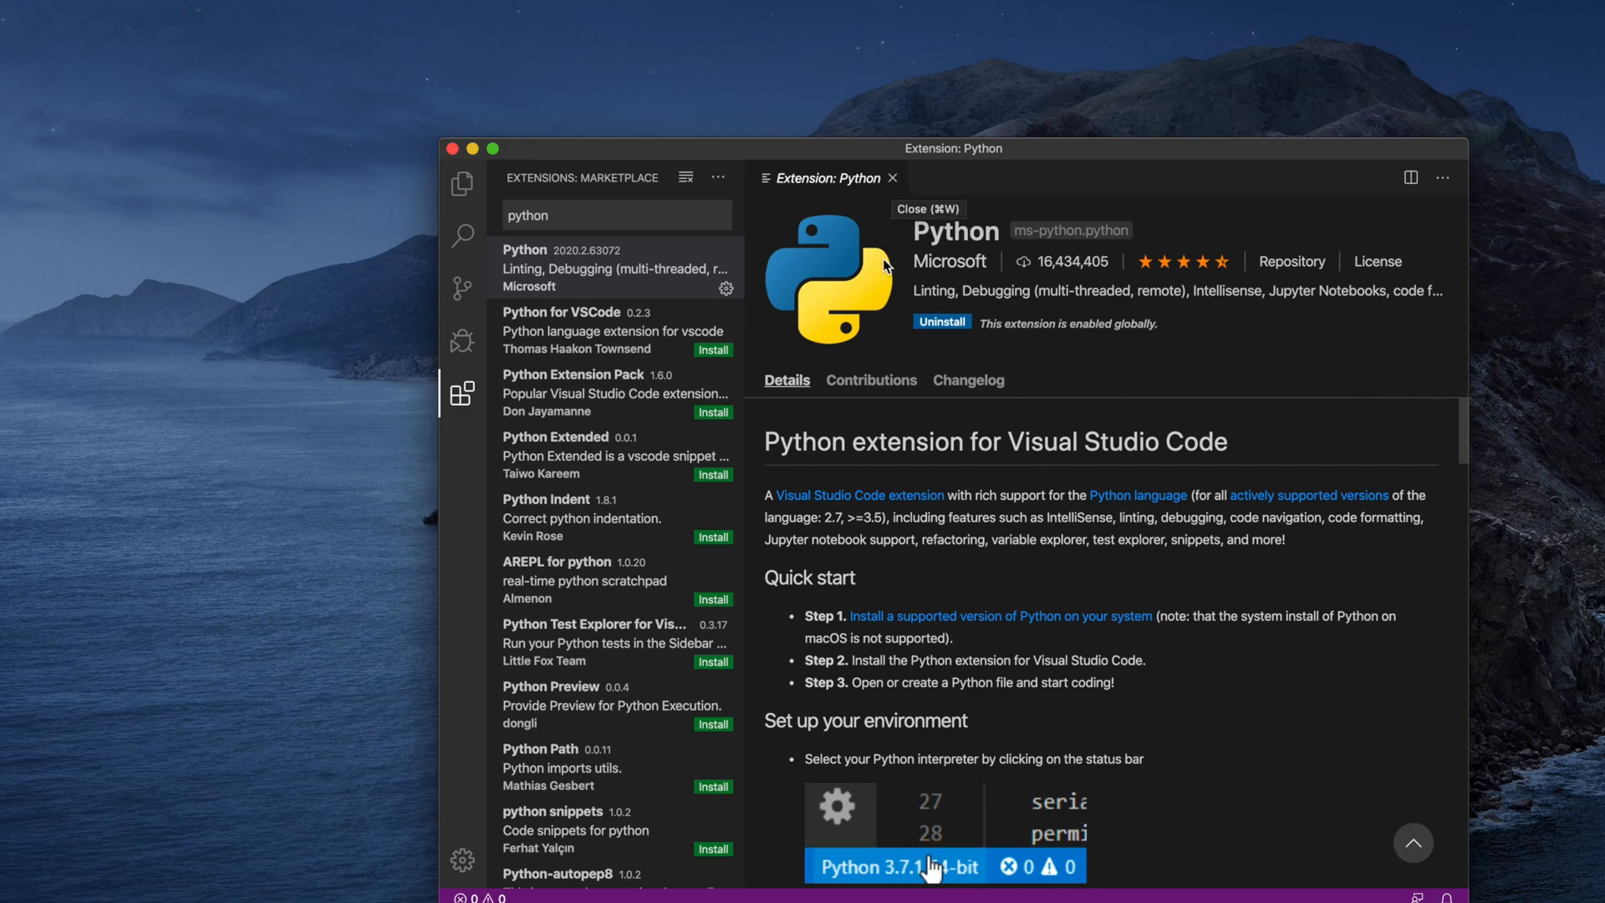
mouse_move(893, 183)
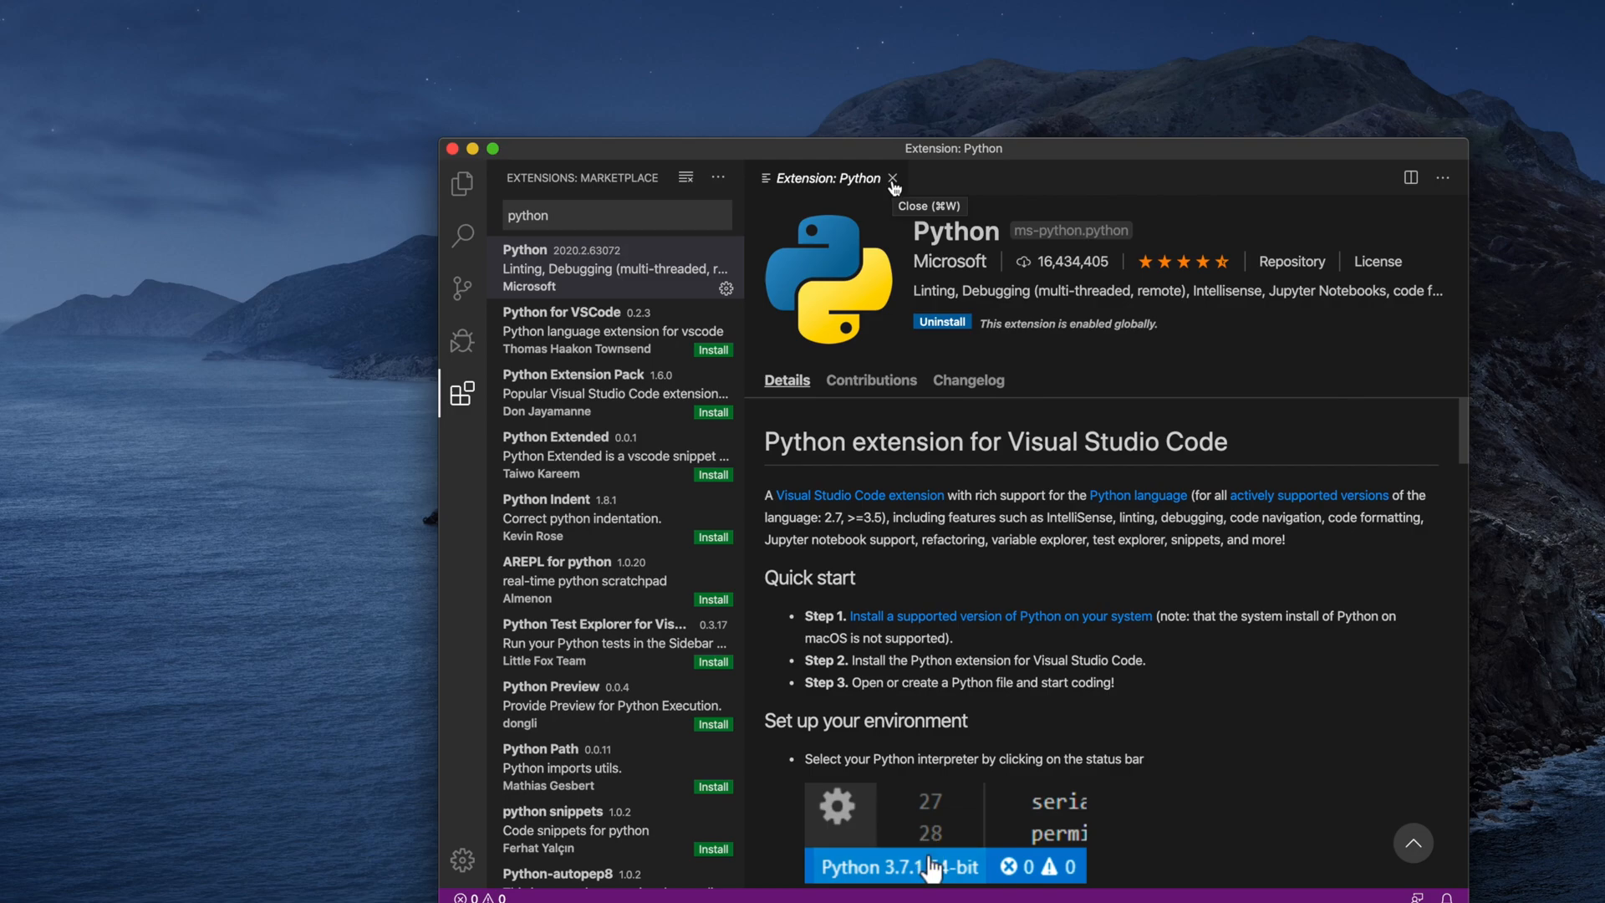
click(926, 866)
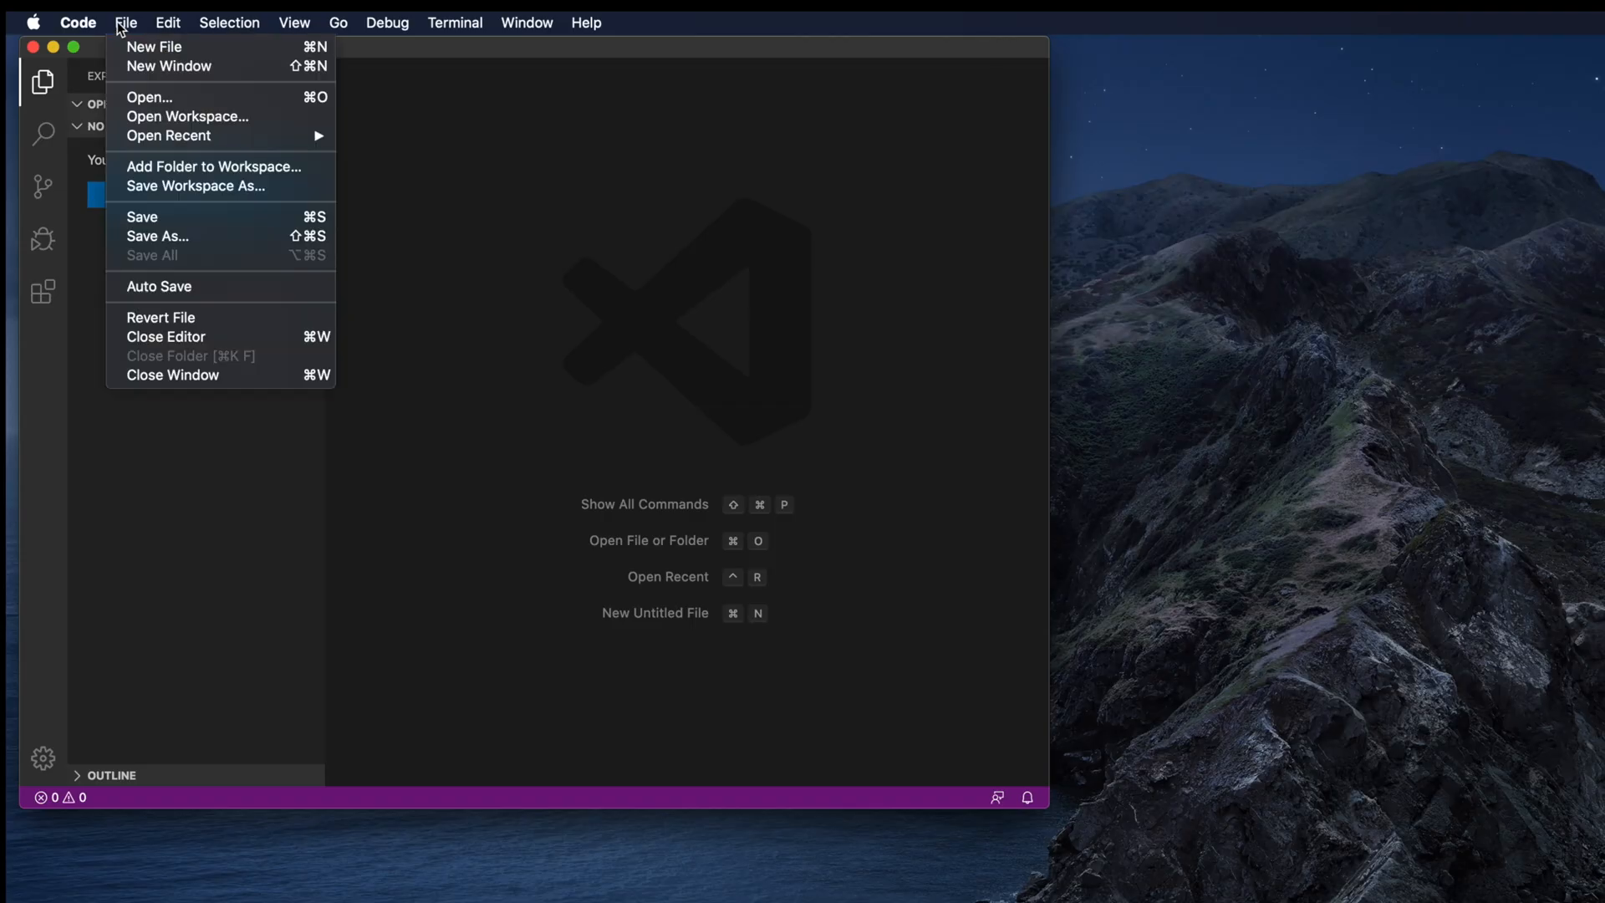
mouse_move(154, 47)
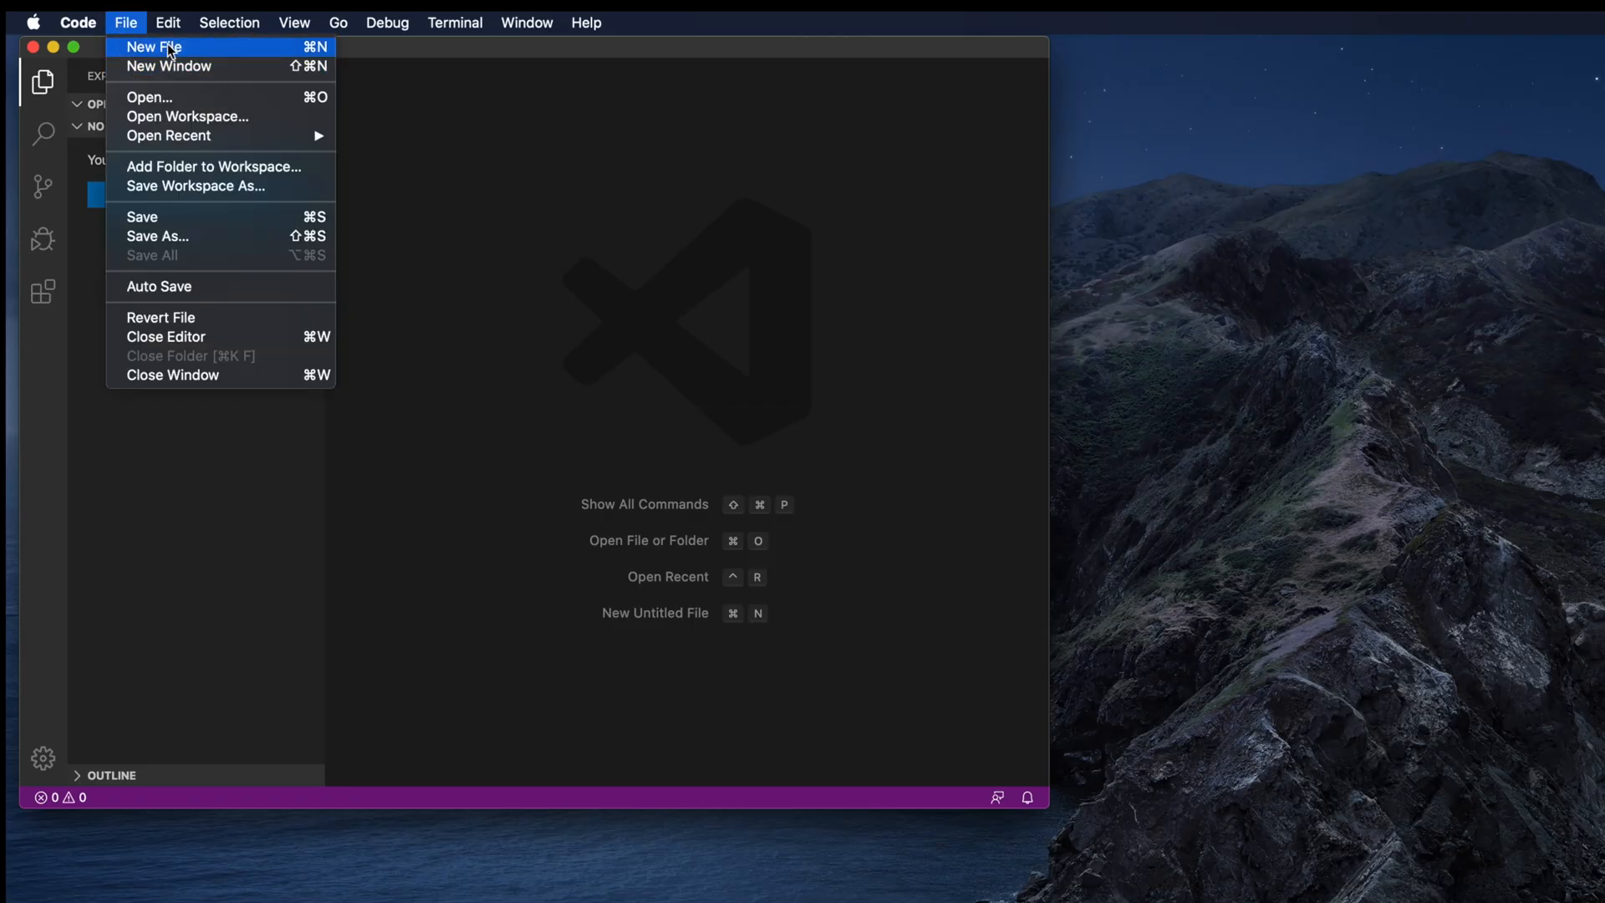
Step: Create a new untitled file and try typing 'print' as test text
click(154, 46)
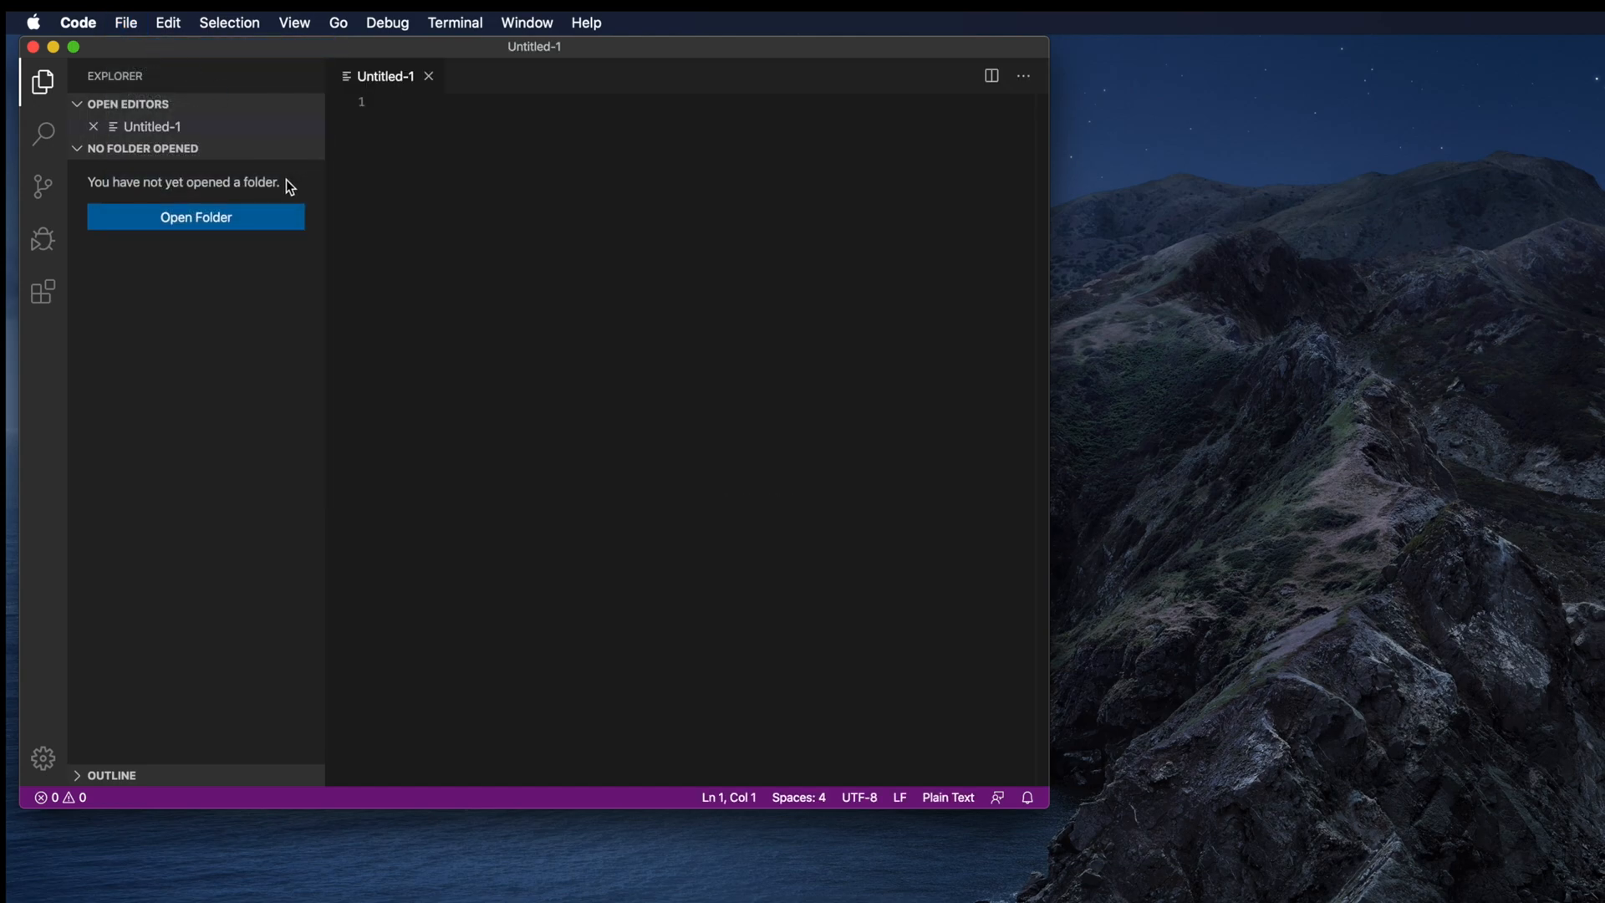
mouse_move(485, 111)
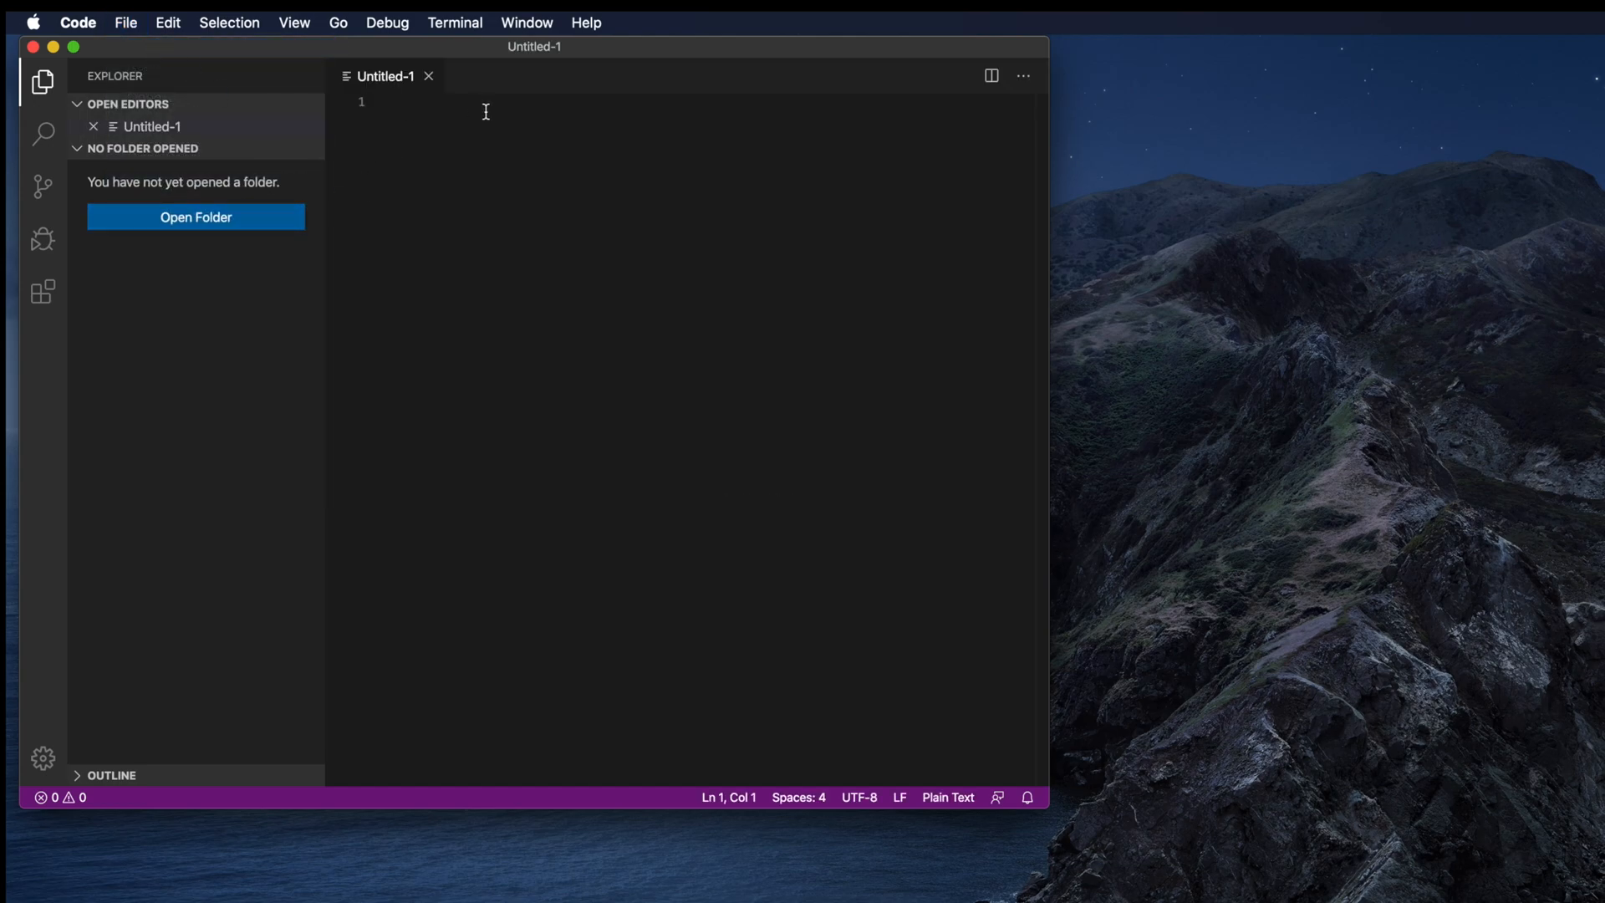
text(pr)
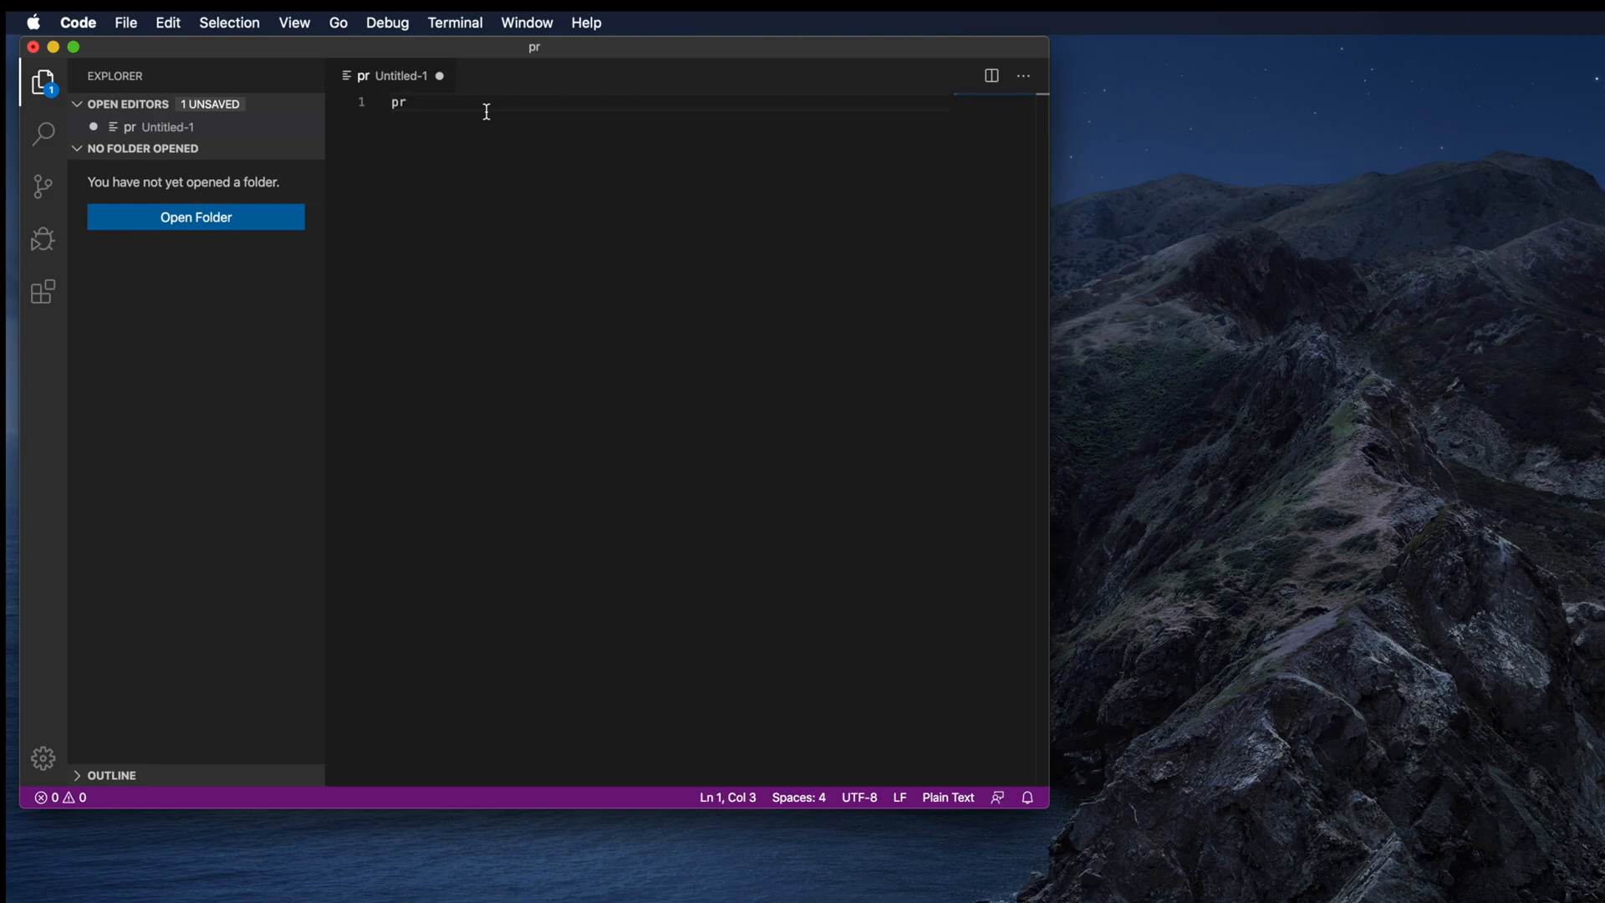
text(int)
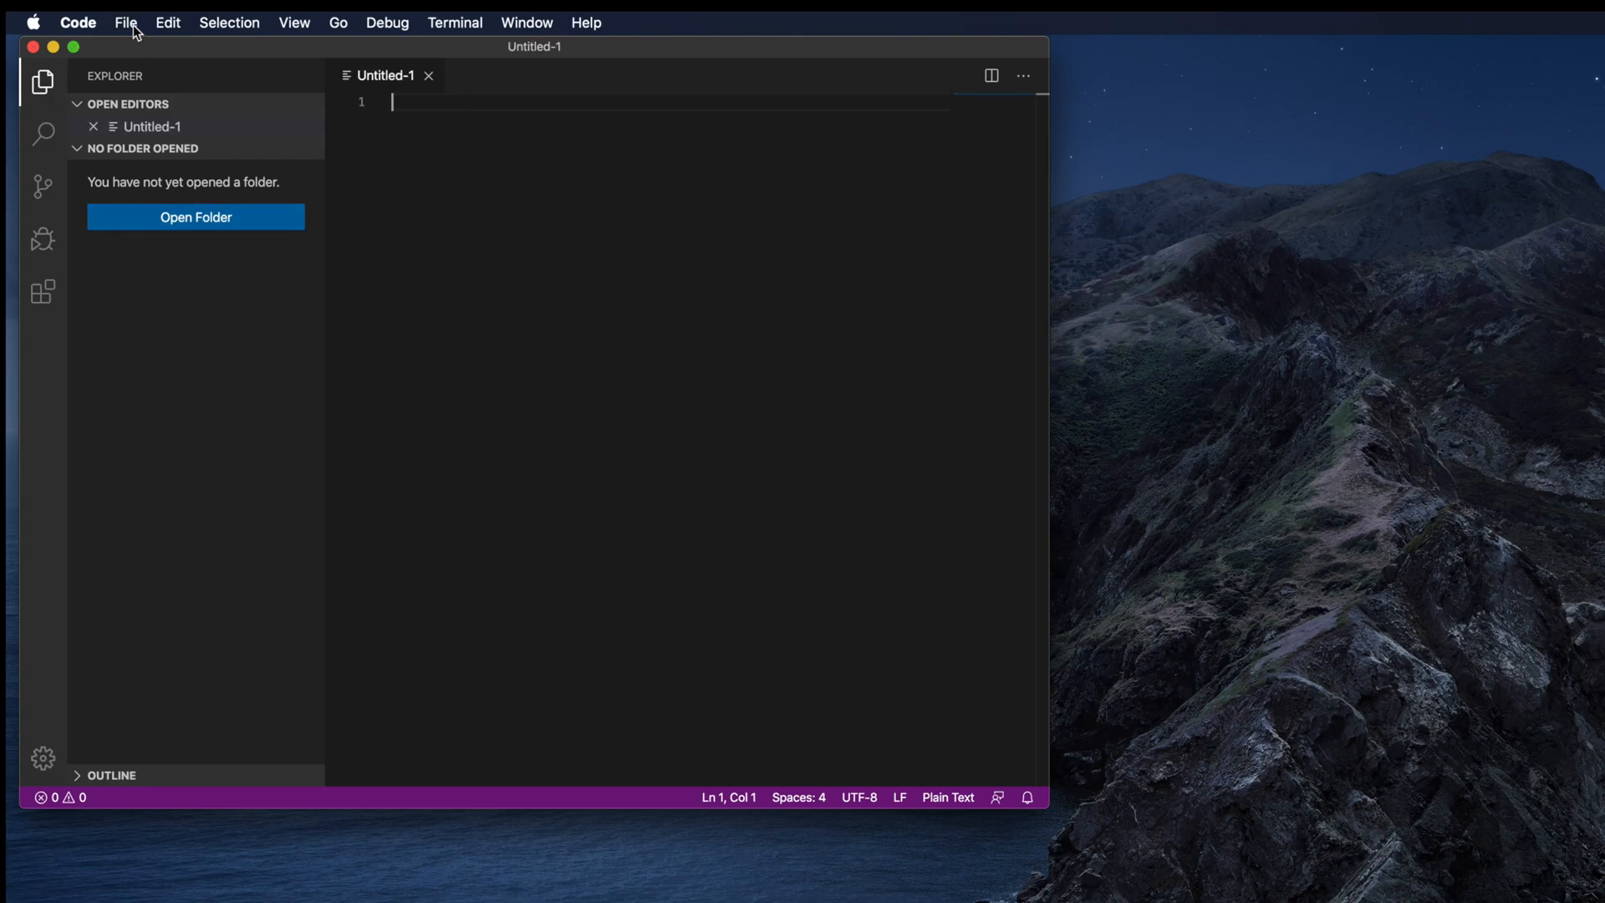
click(124, 22)
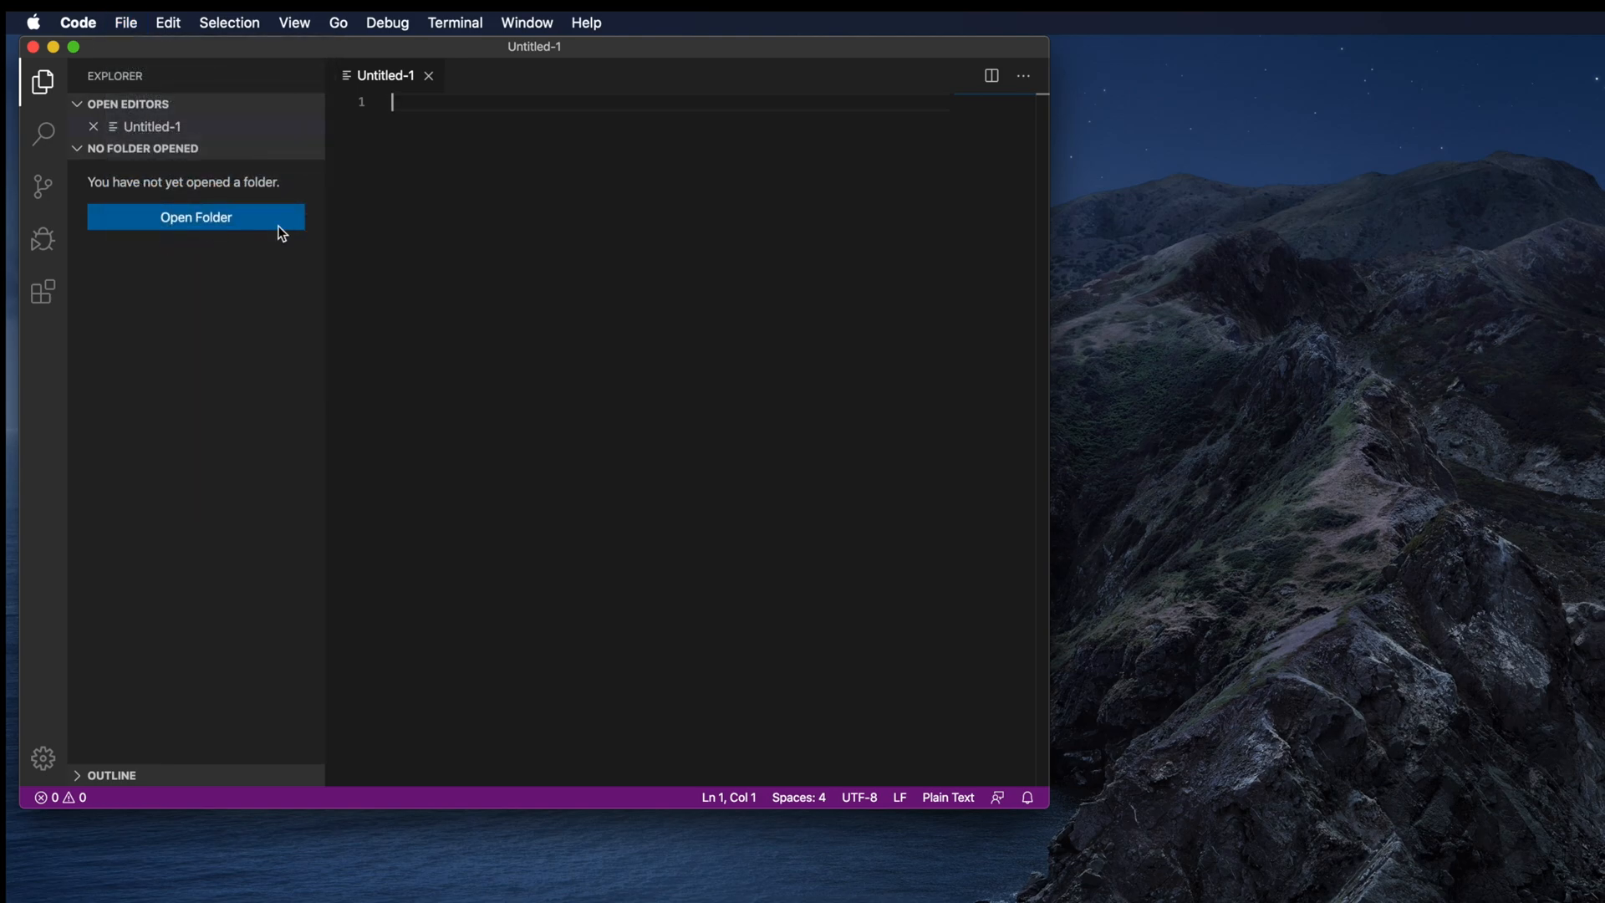
Step: In Save As, browse to Downloads and create a new folder named python_code
key(cmd+s)
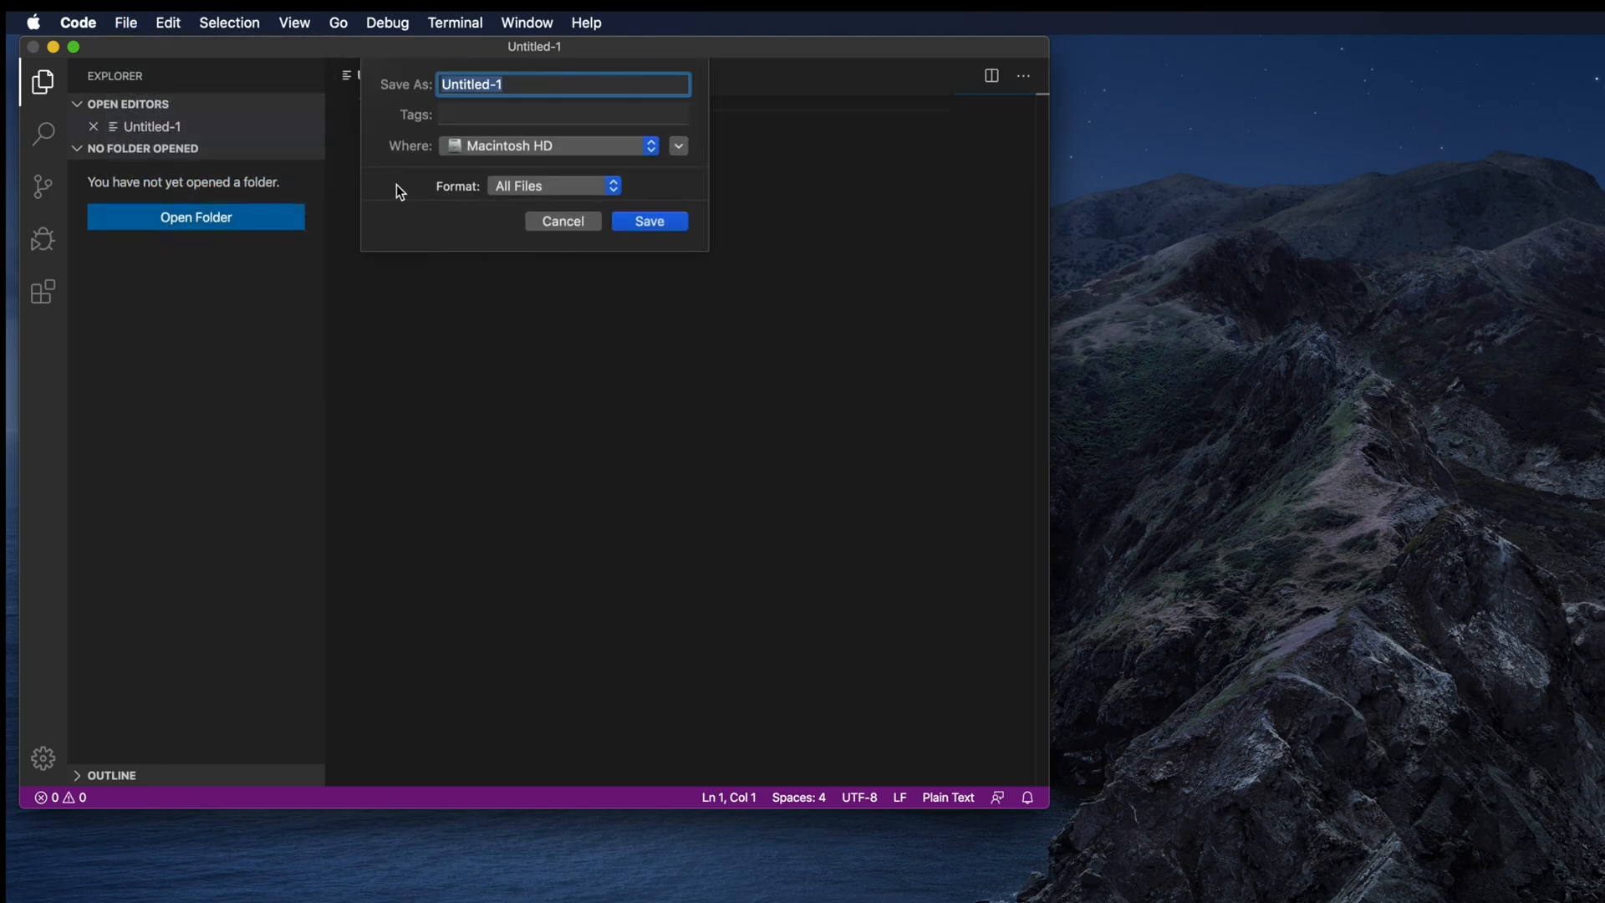
click(678, 146)
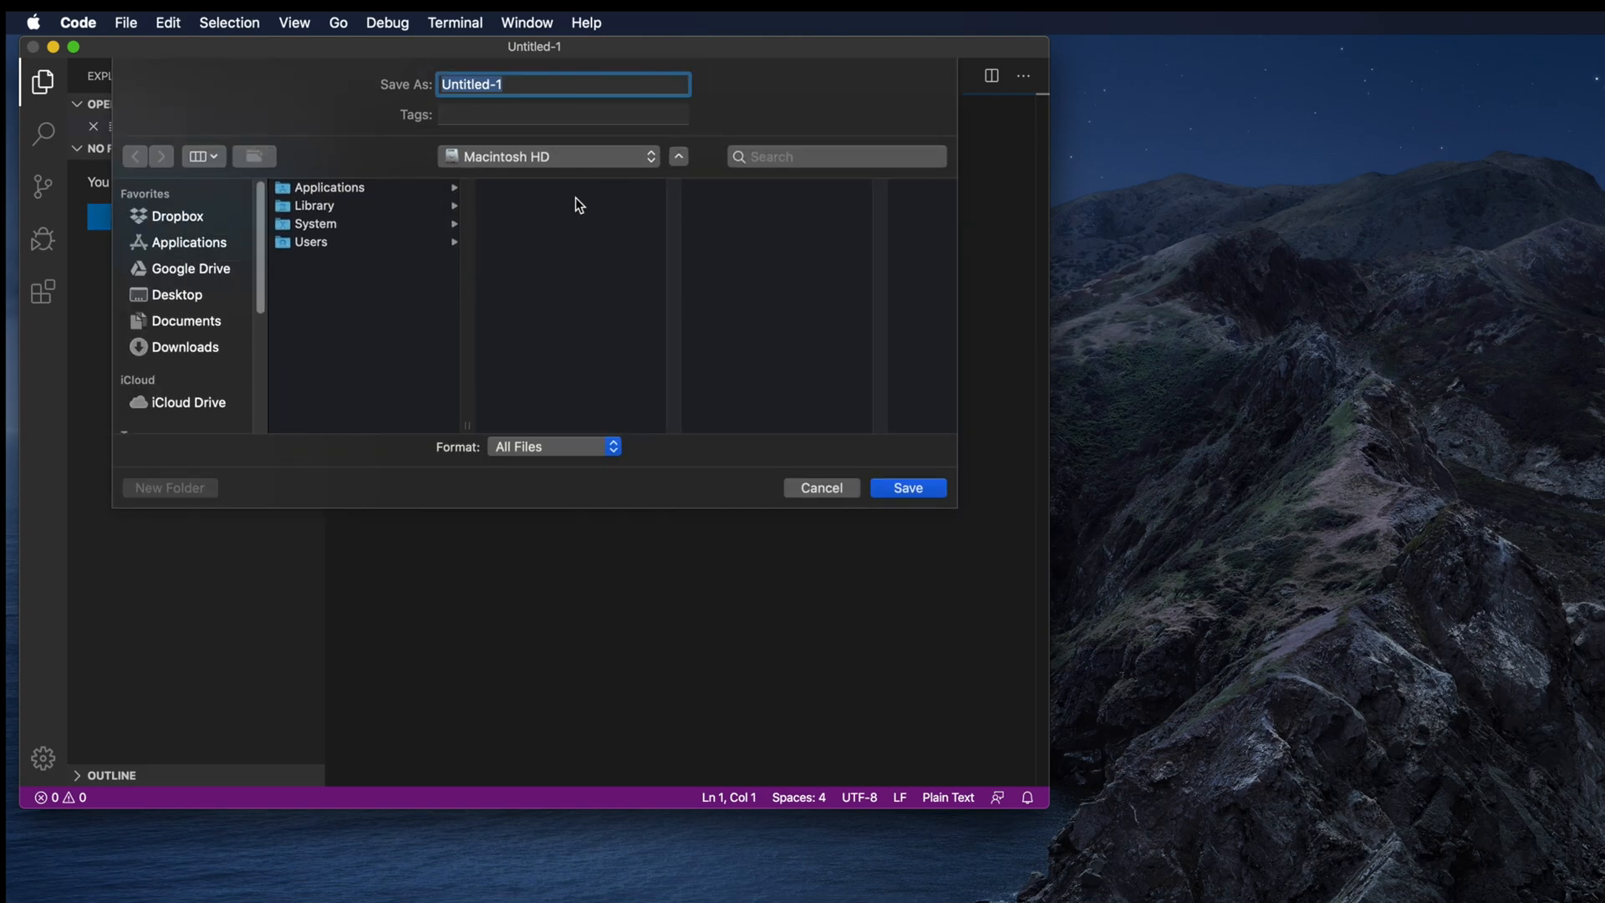
mouse_move(209, 351)
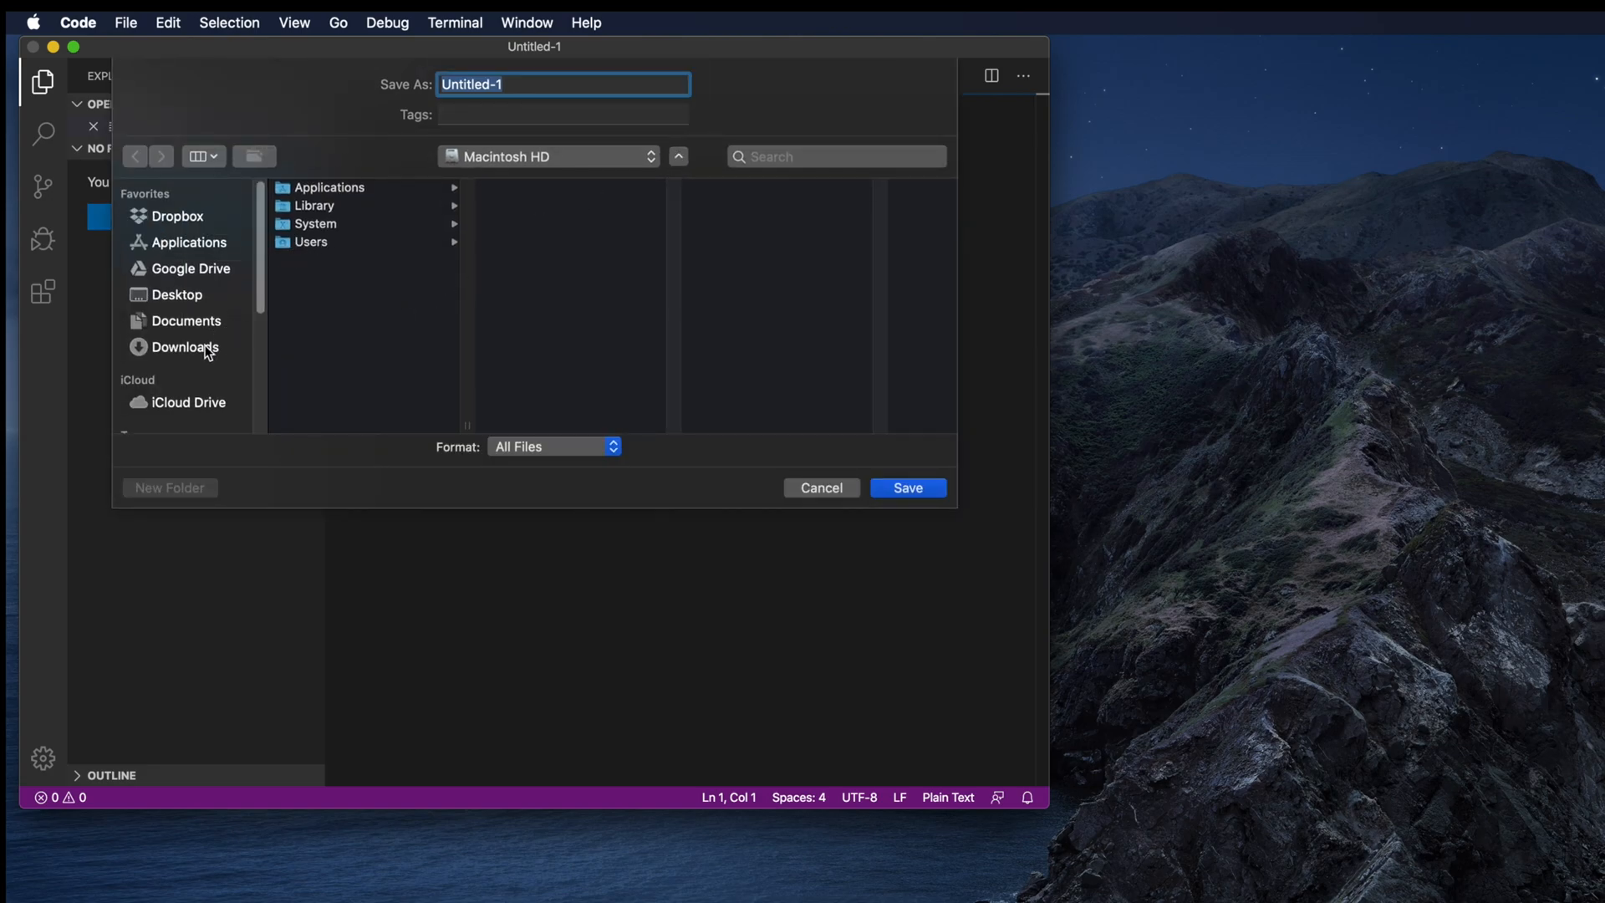
click(186, 347)
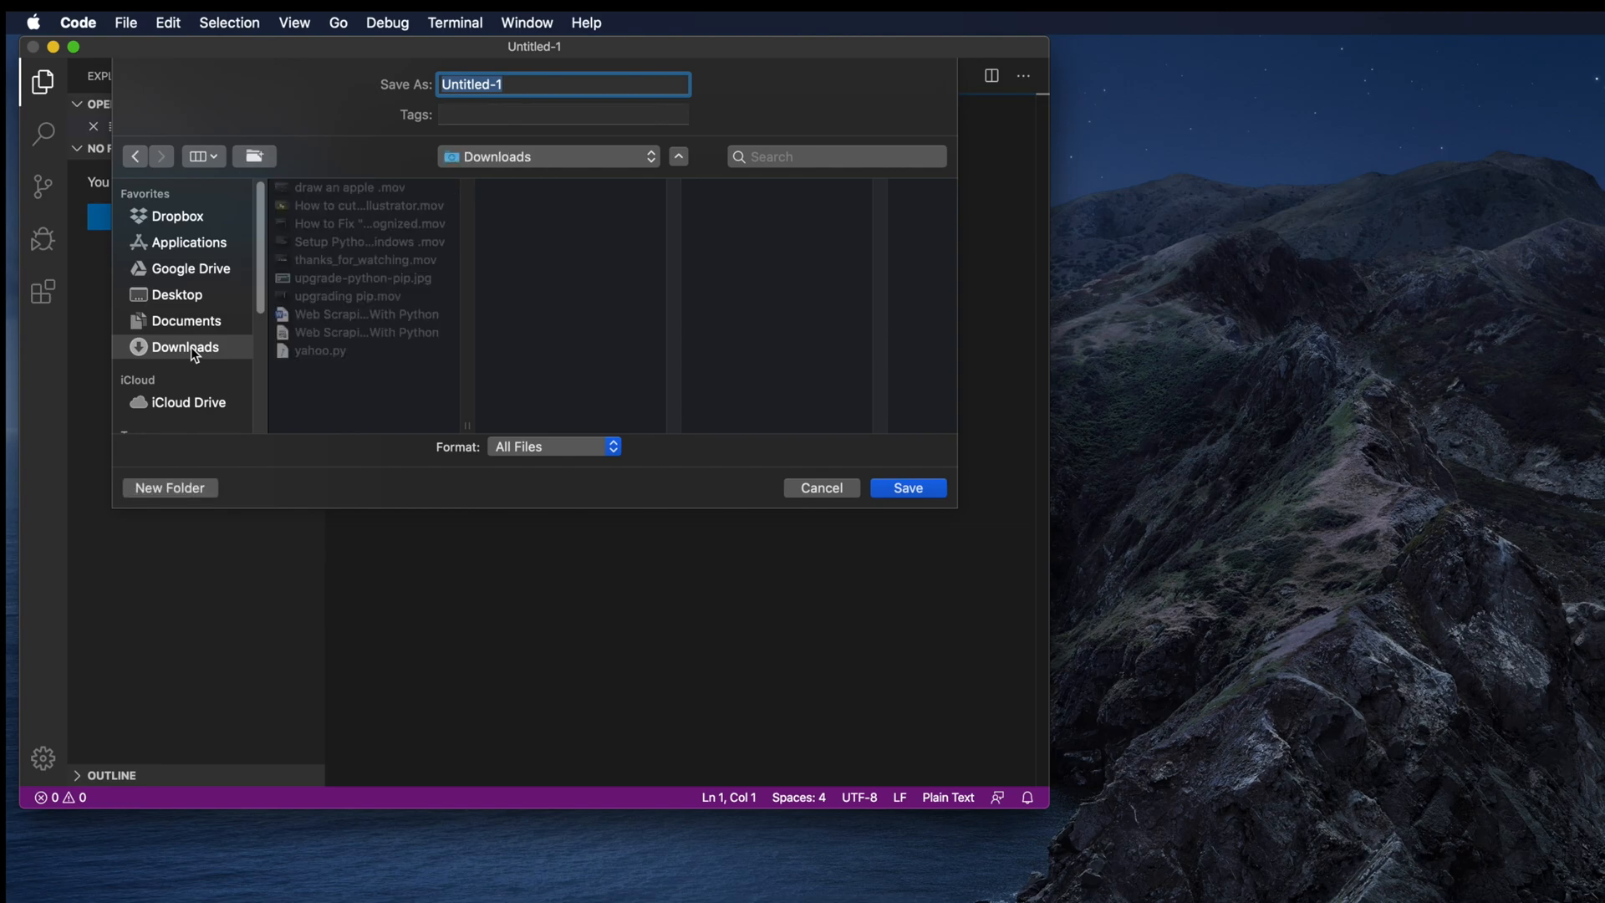
mouse_move(587, 441)
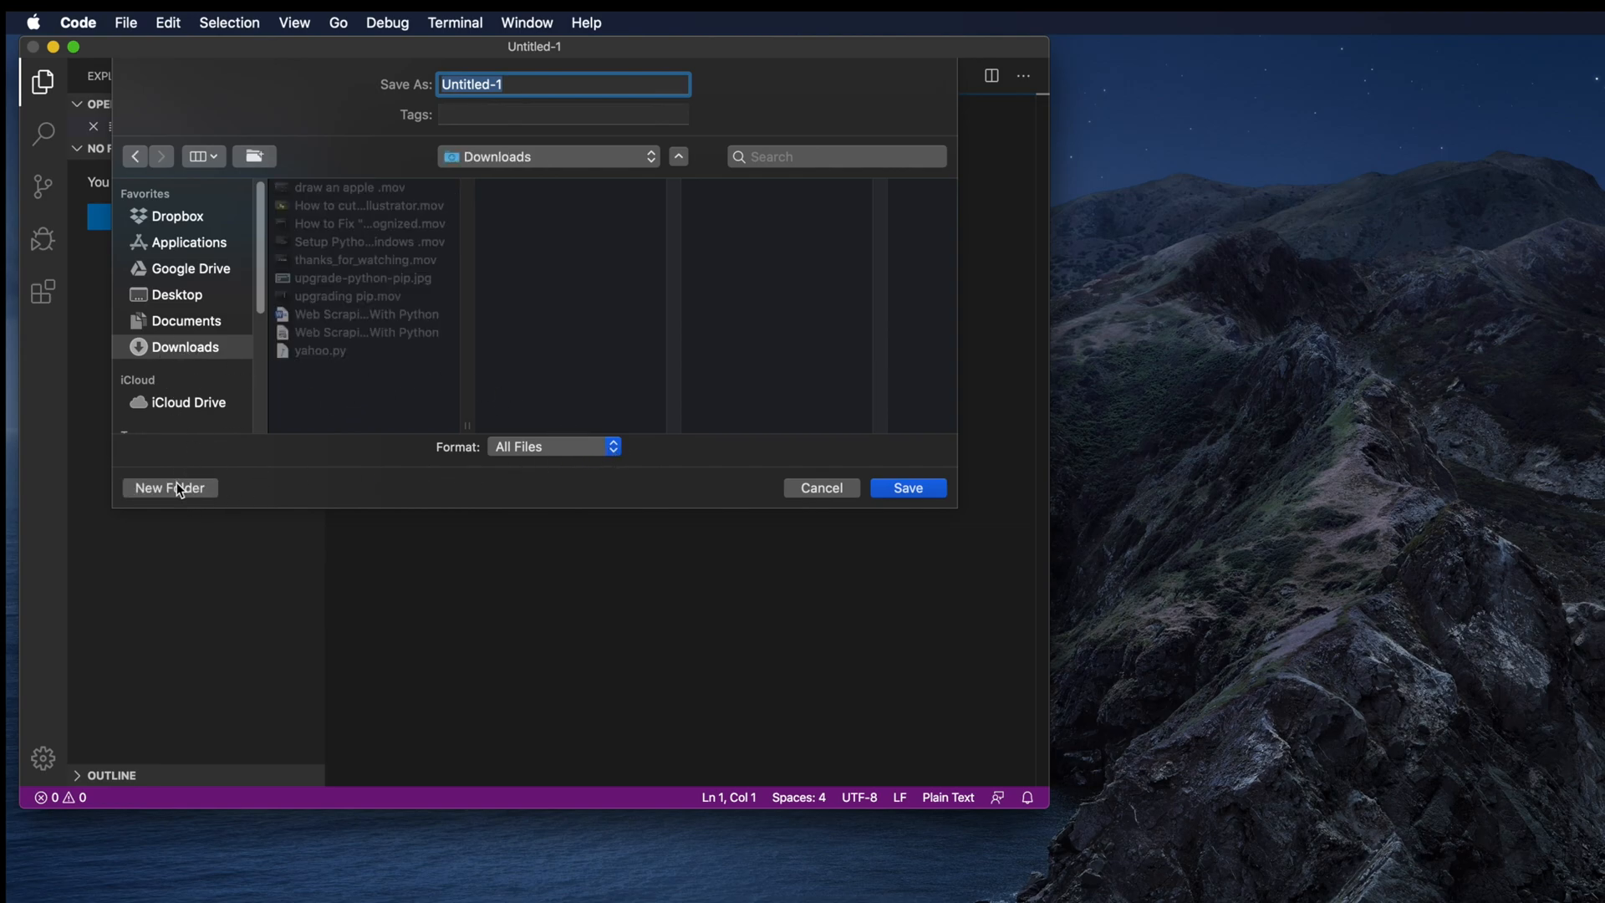
click(168, 487)
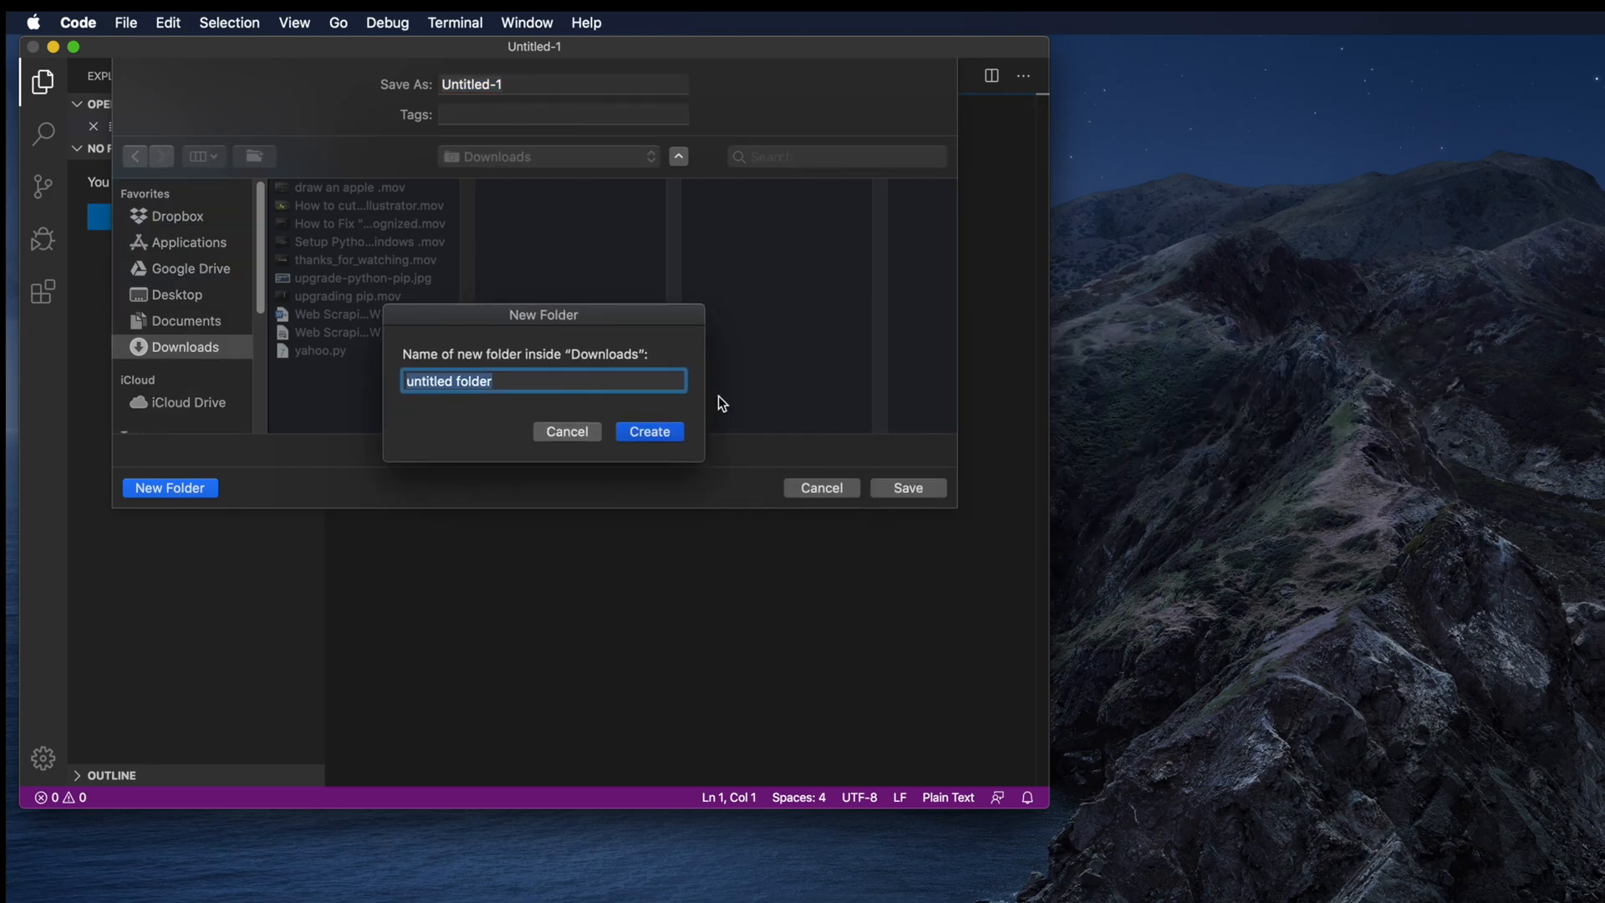
text(python)
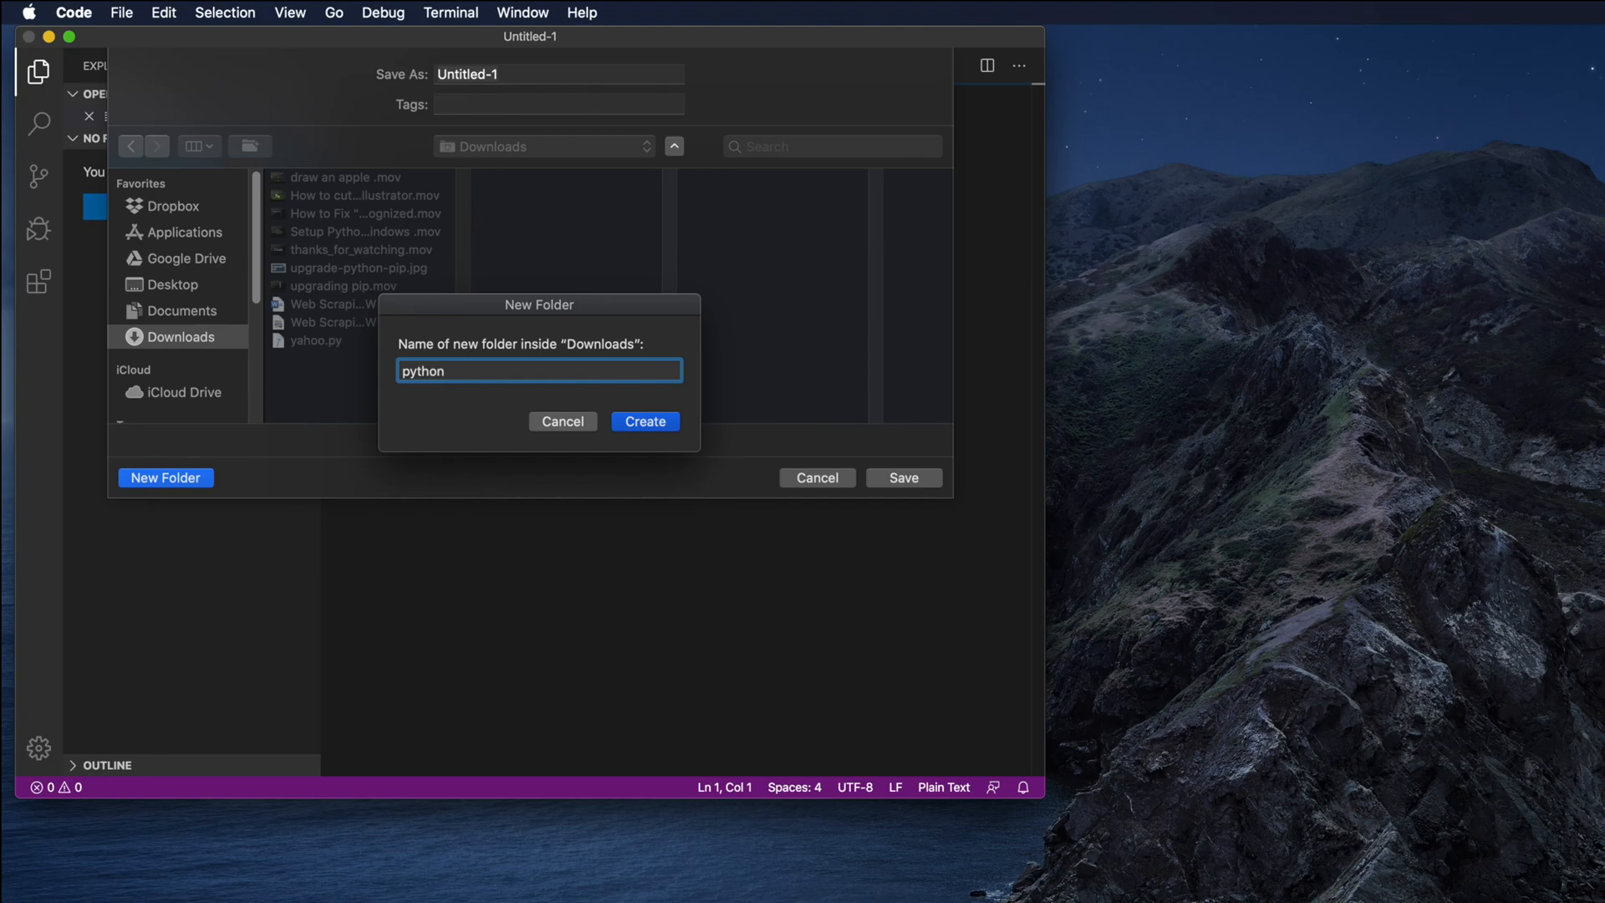
click(644, 420)
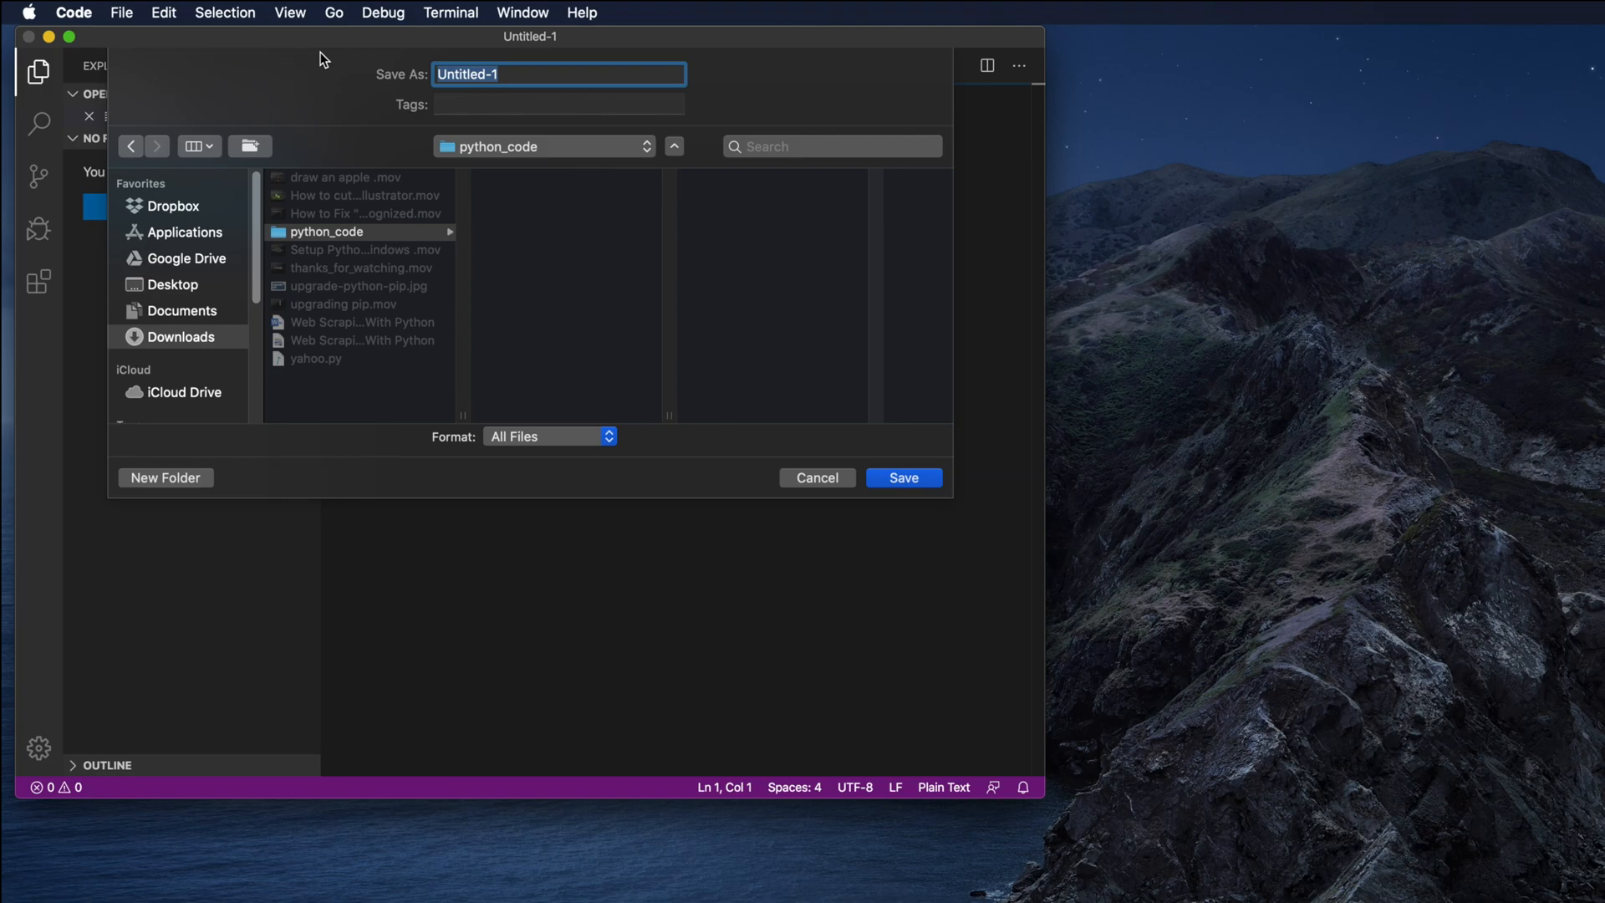
Step: Save the file as hello.py inside the python_code folder
text(hello.py)
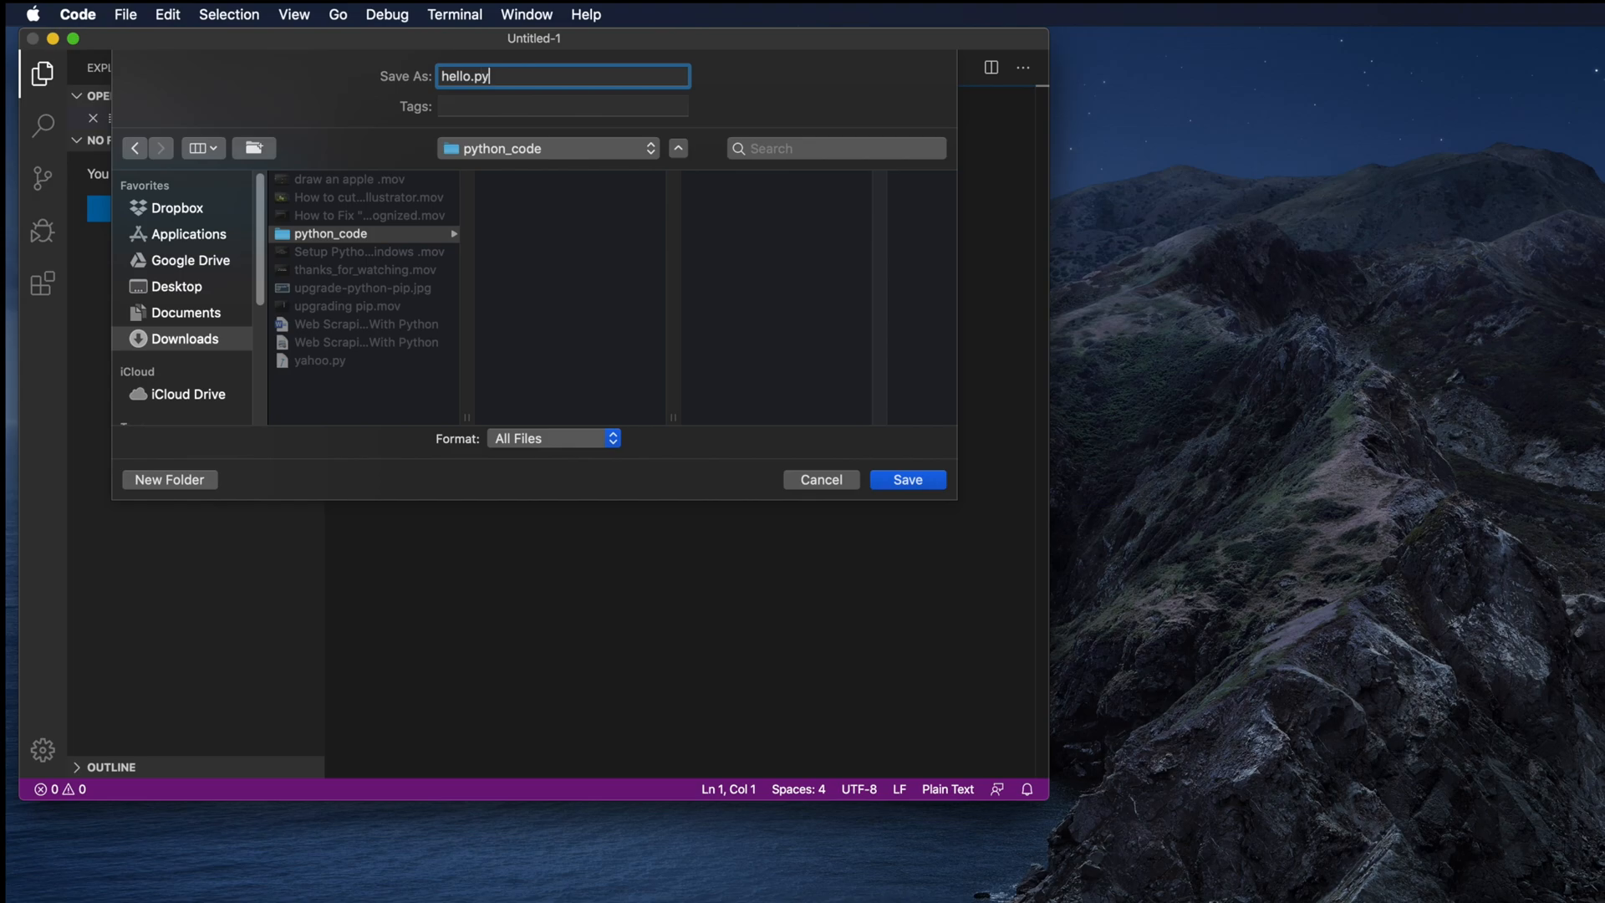
mouse_move(929, 378)
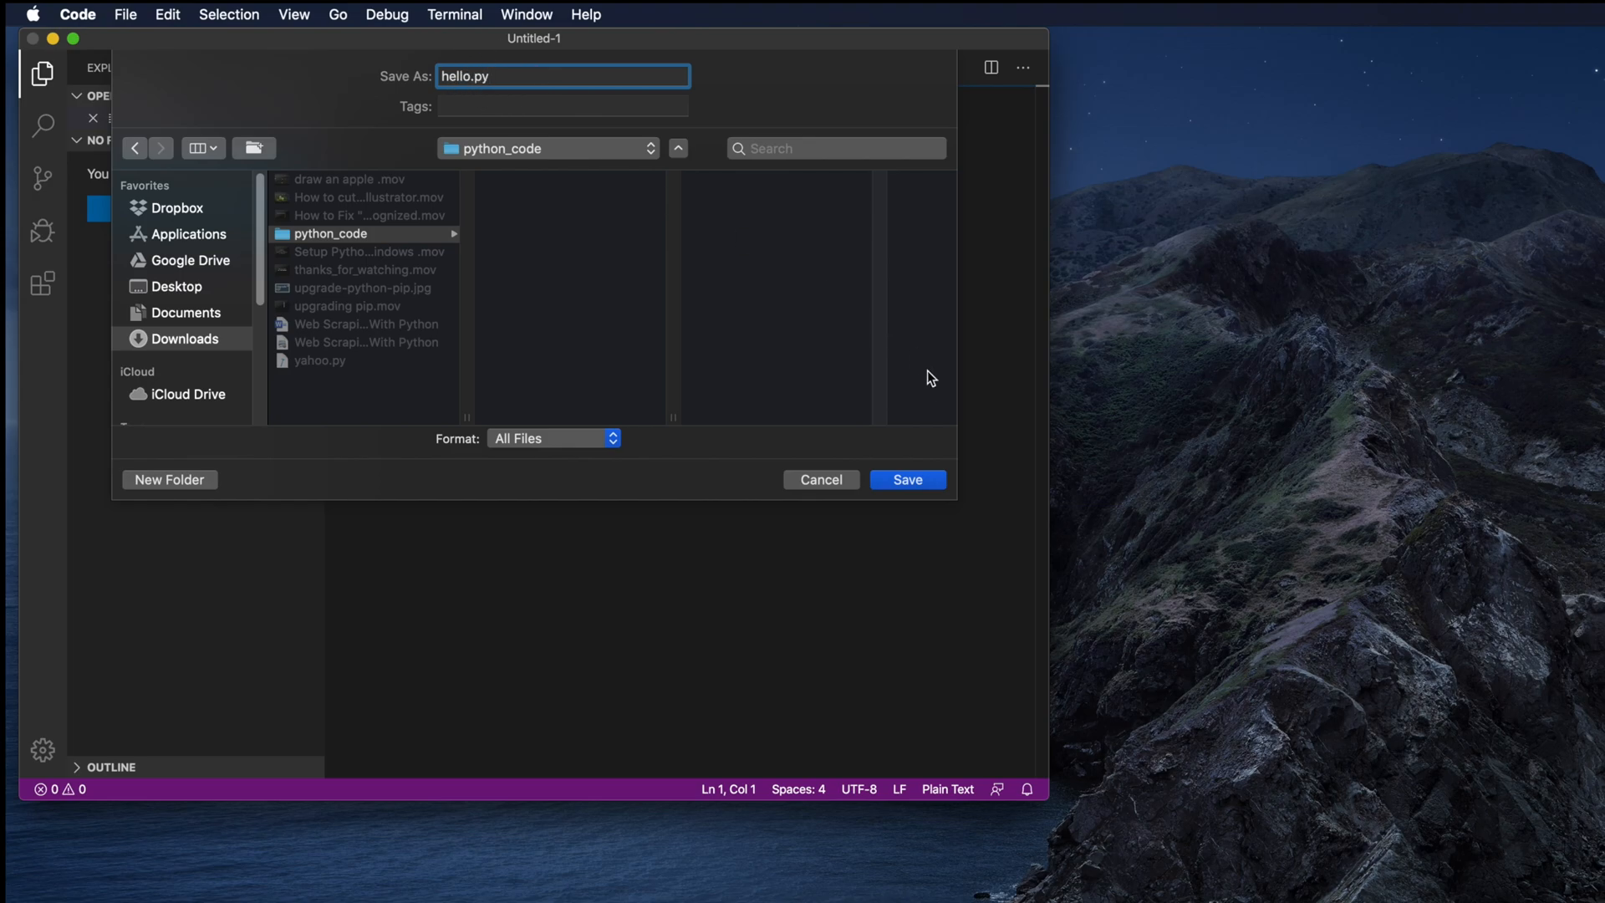
click(905, 479)
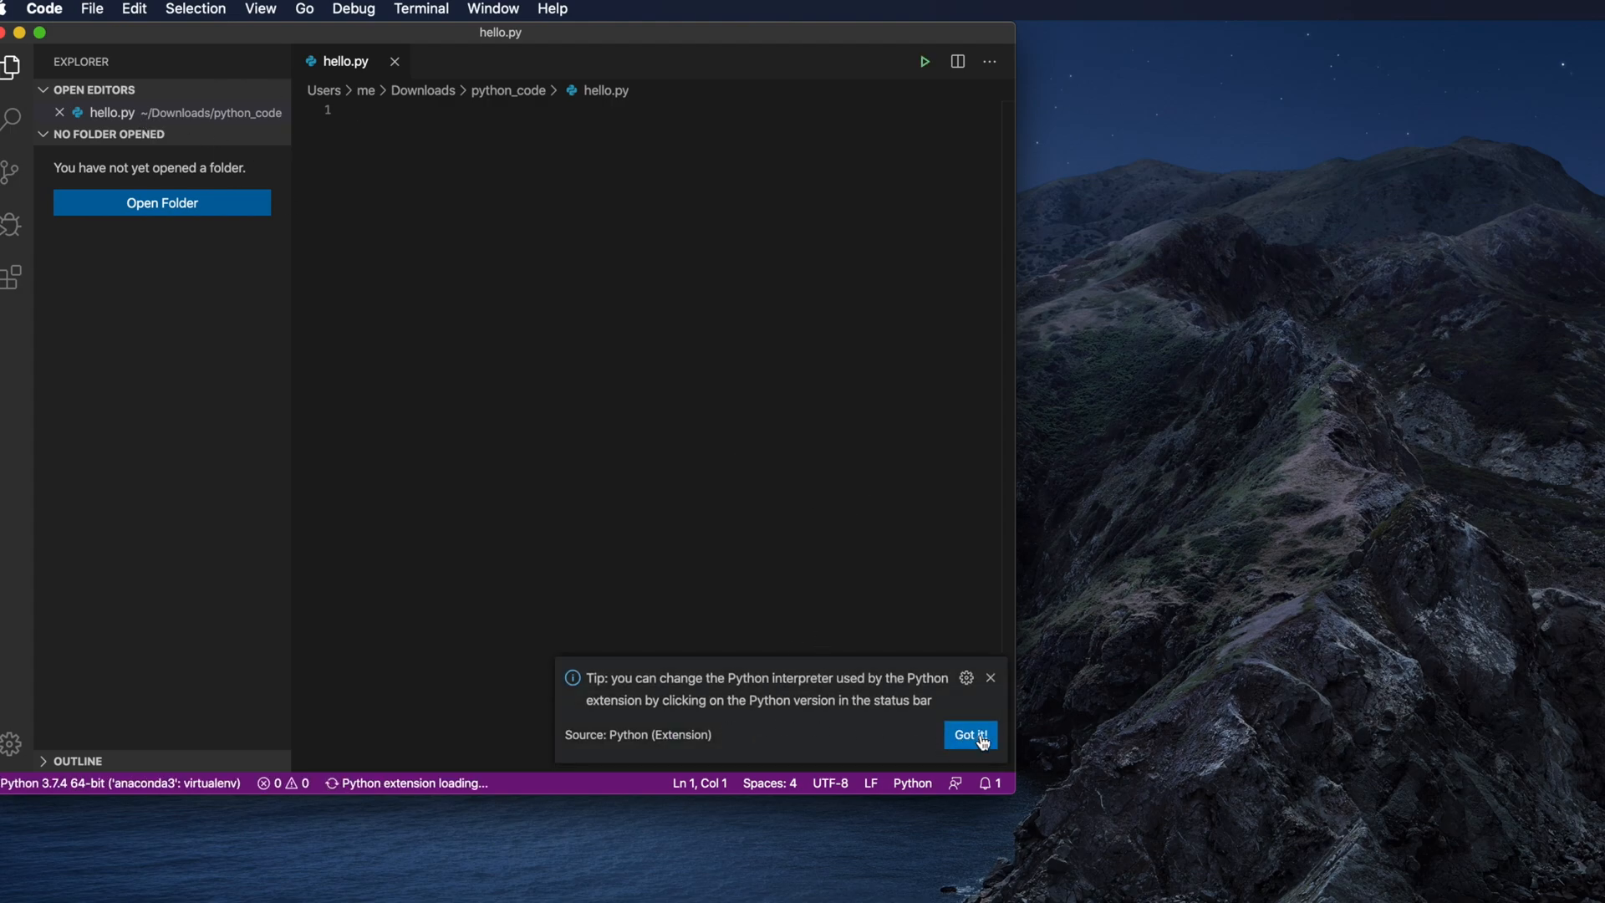
Step: Write print('hello python') in hello.py and run the script with Run Python File
click(969, 734)
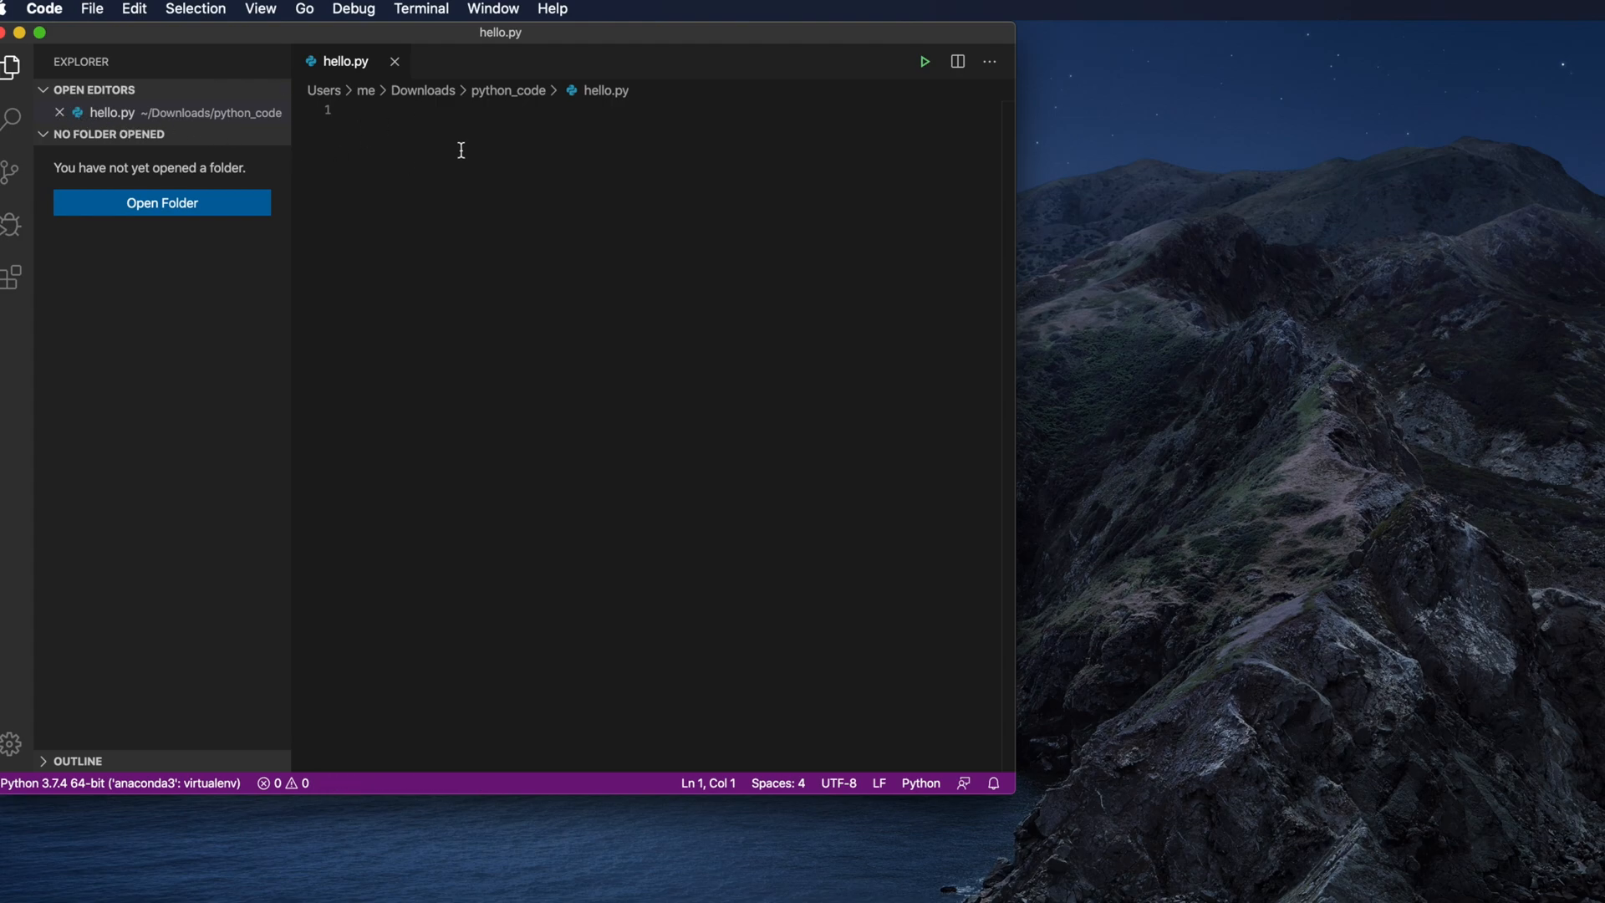
text(p)
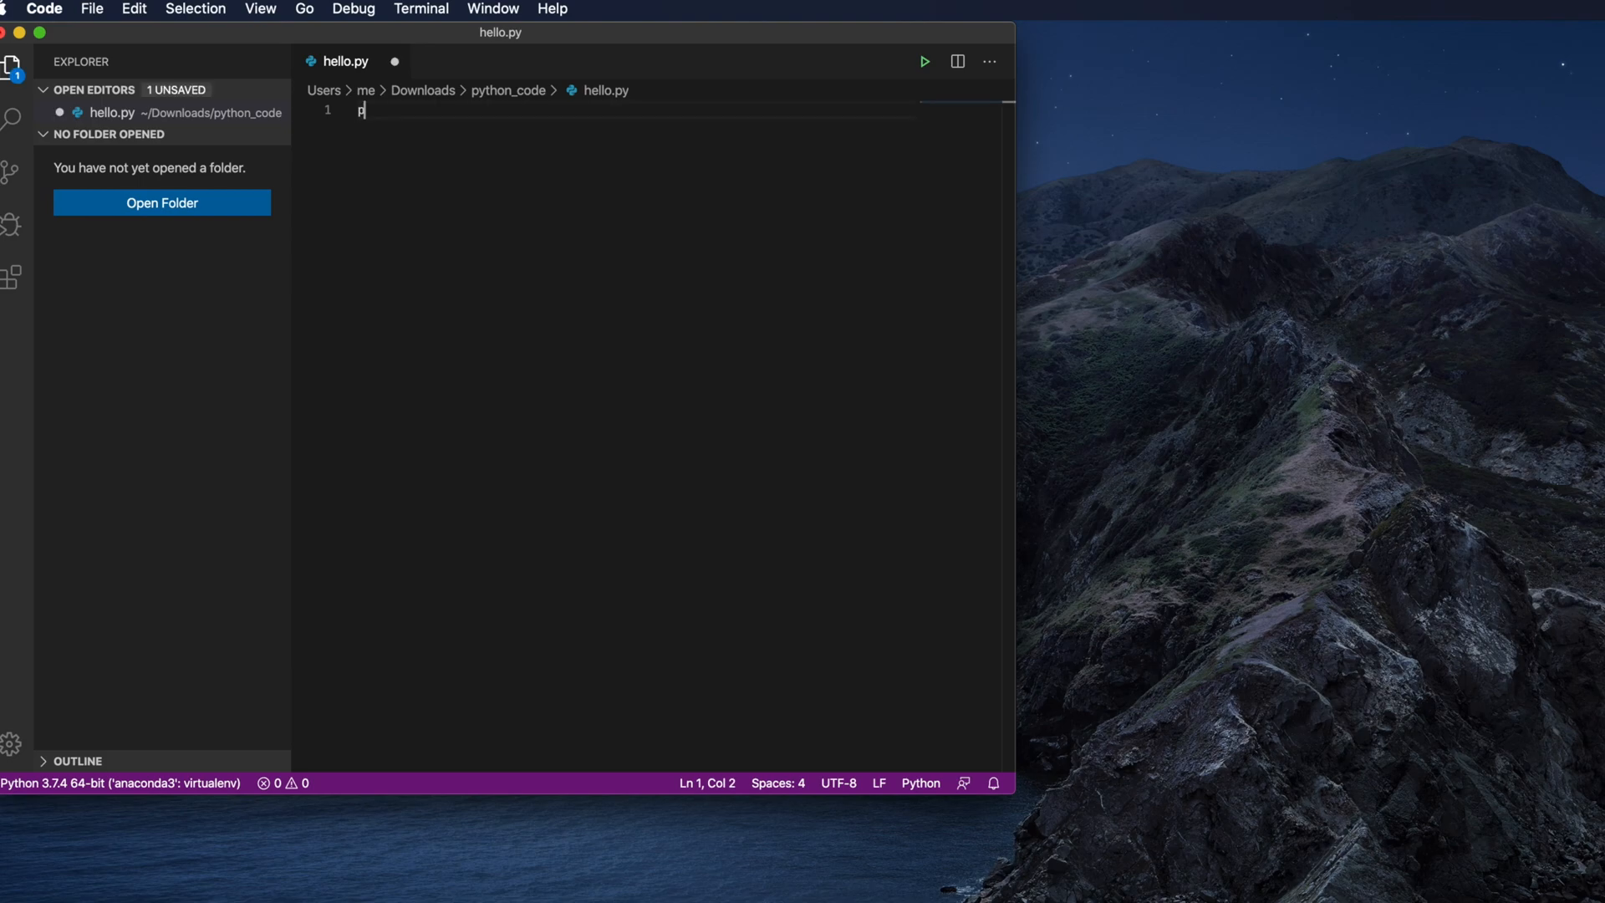
text(rint)
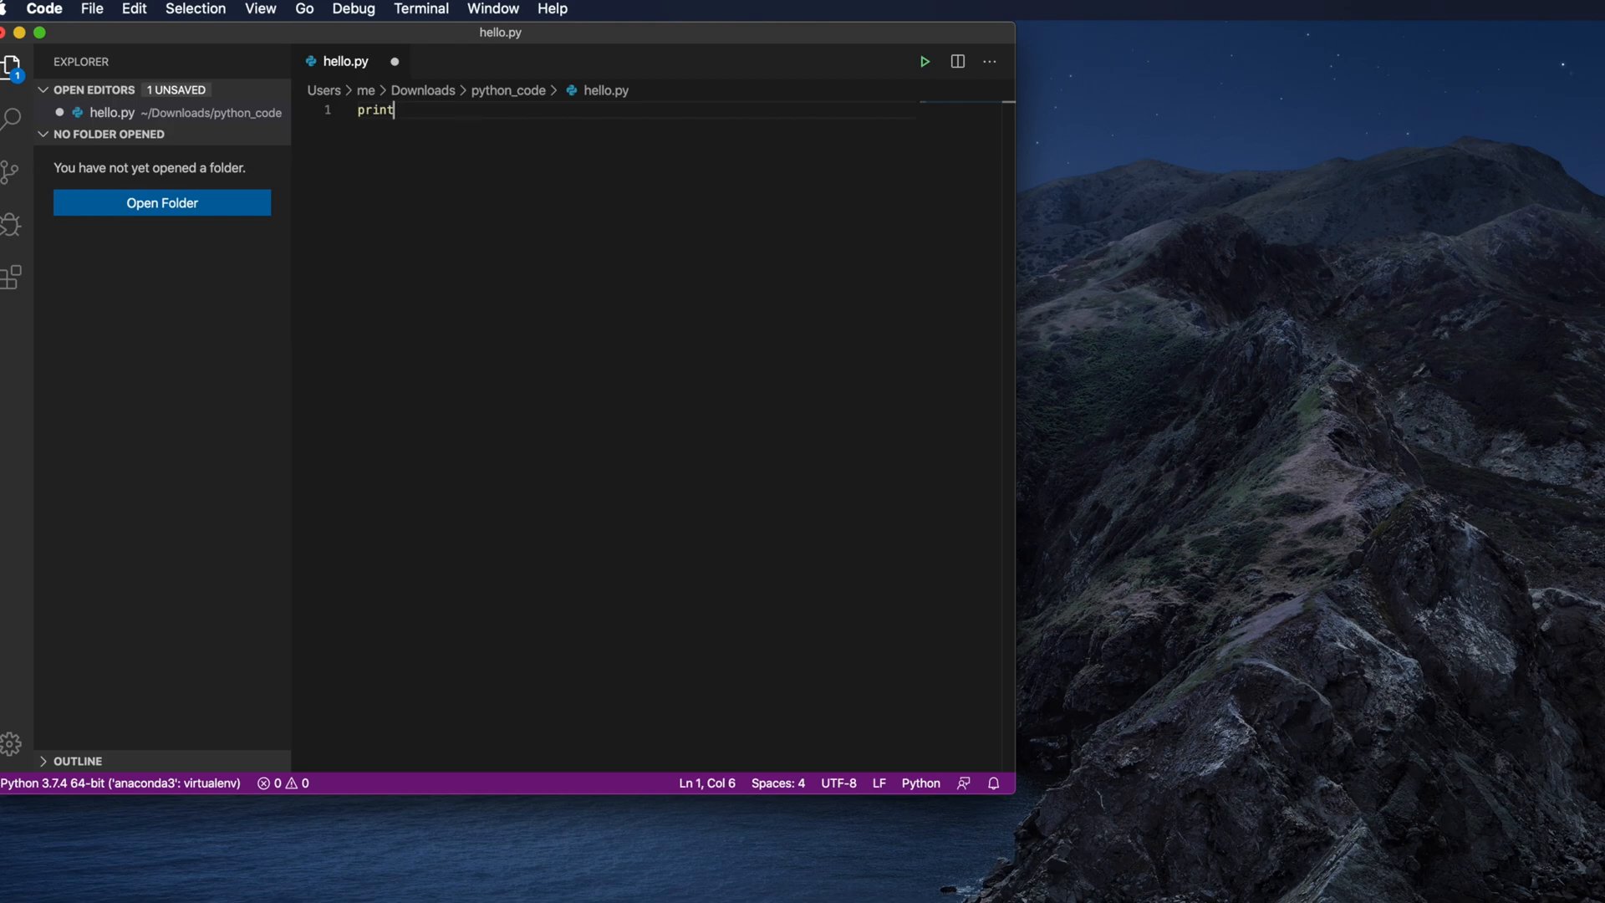
text((;)
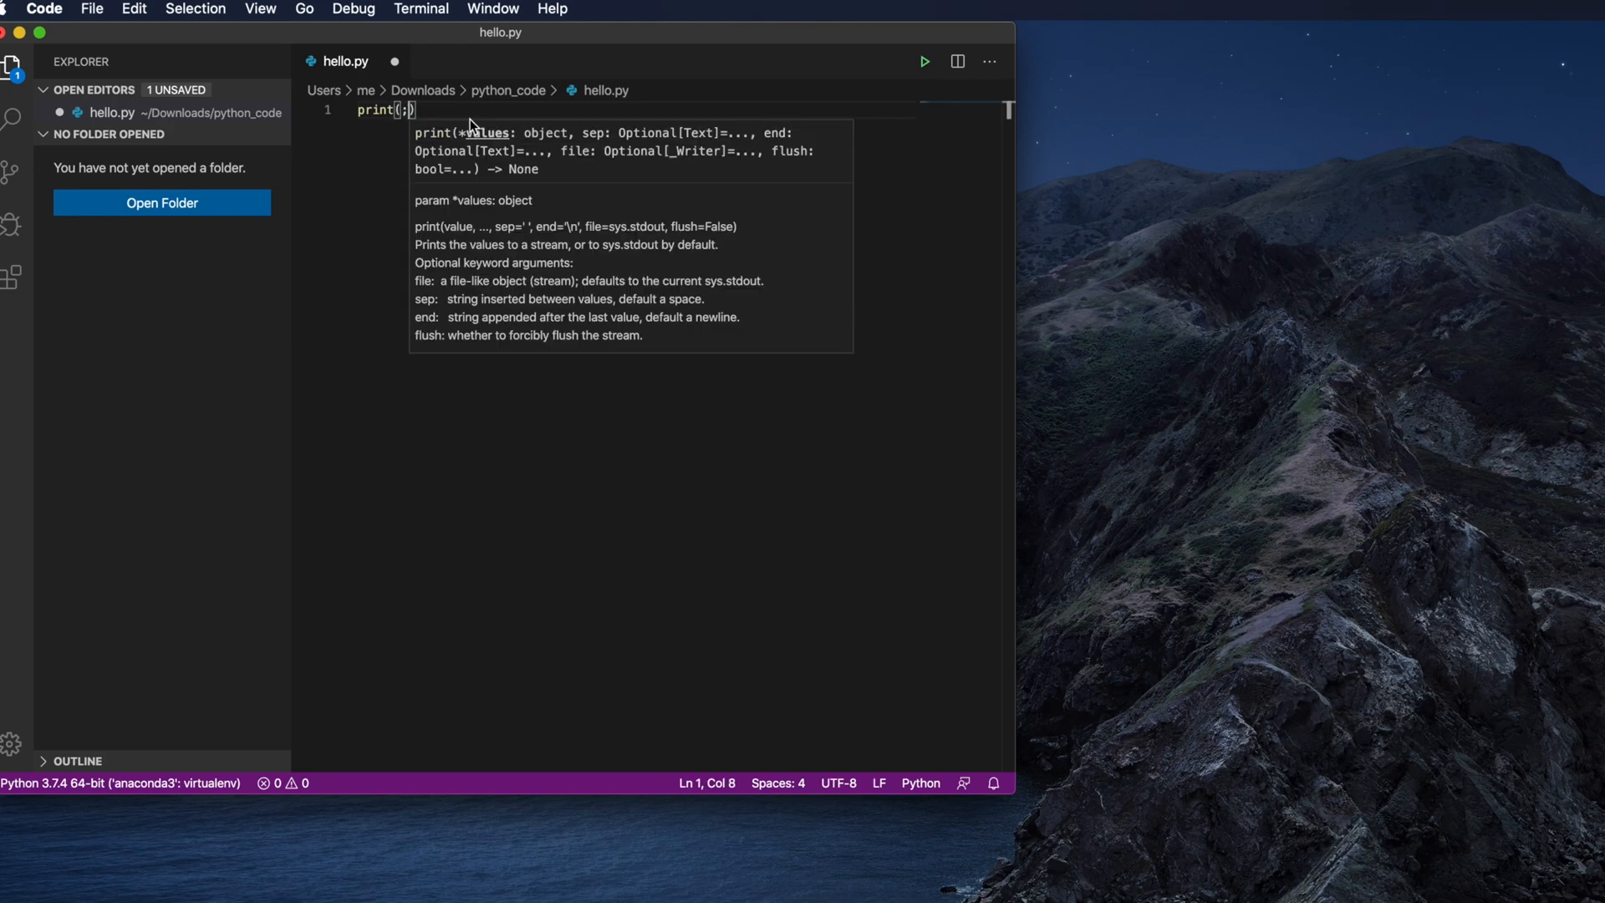
text('he')
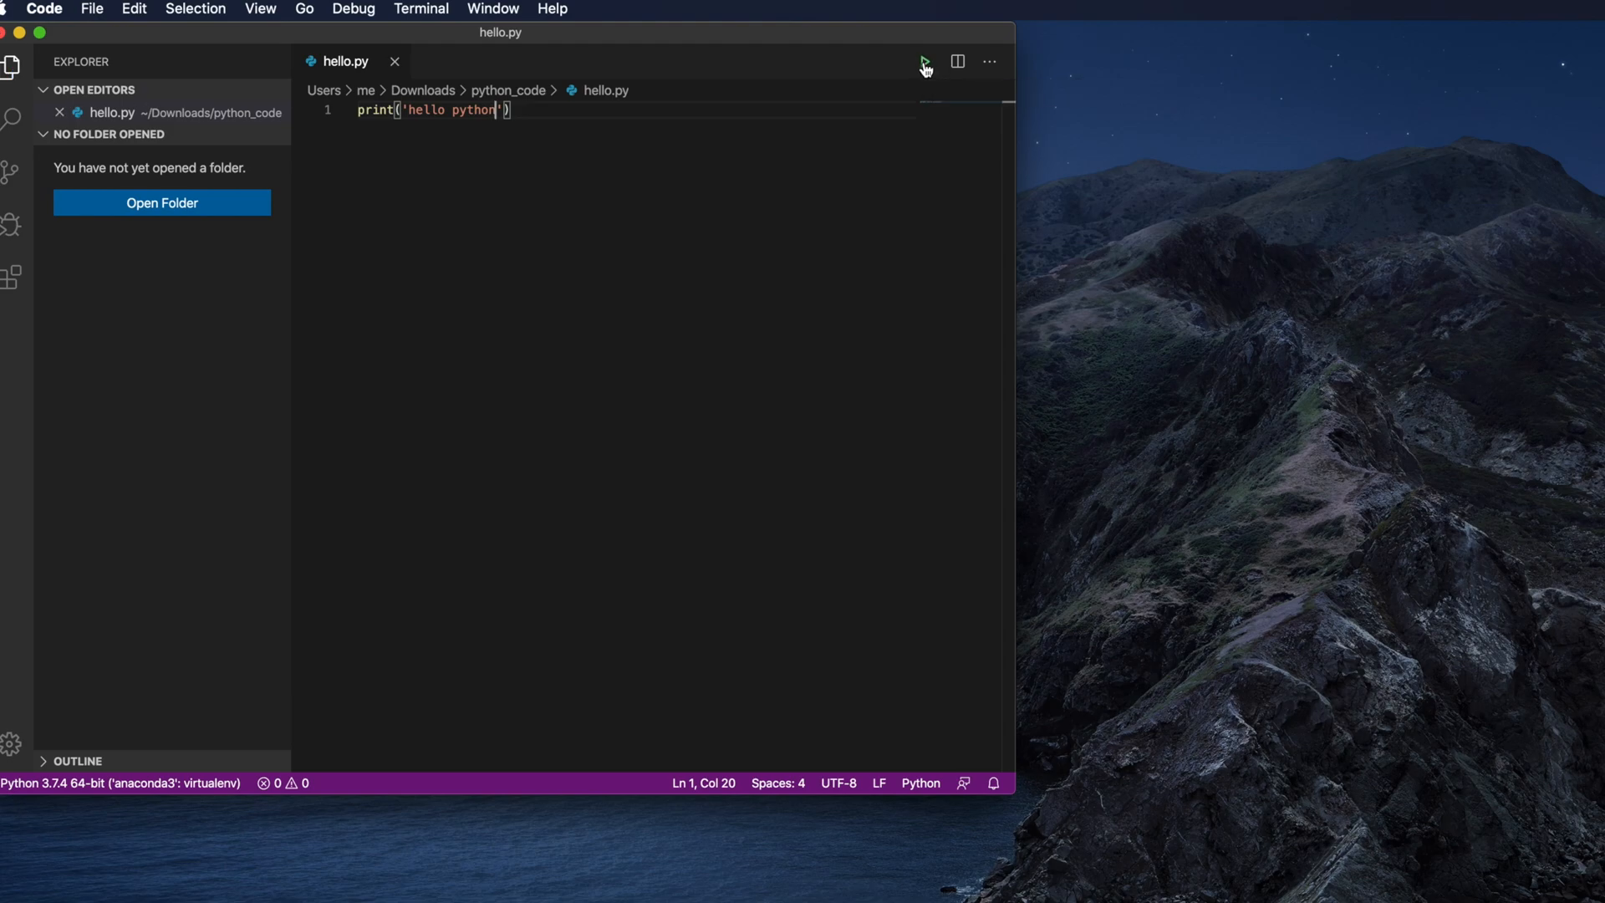
click(922, 61)
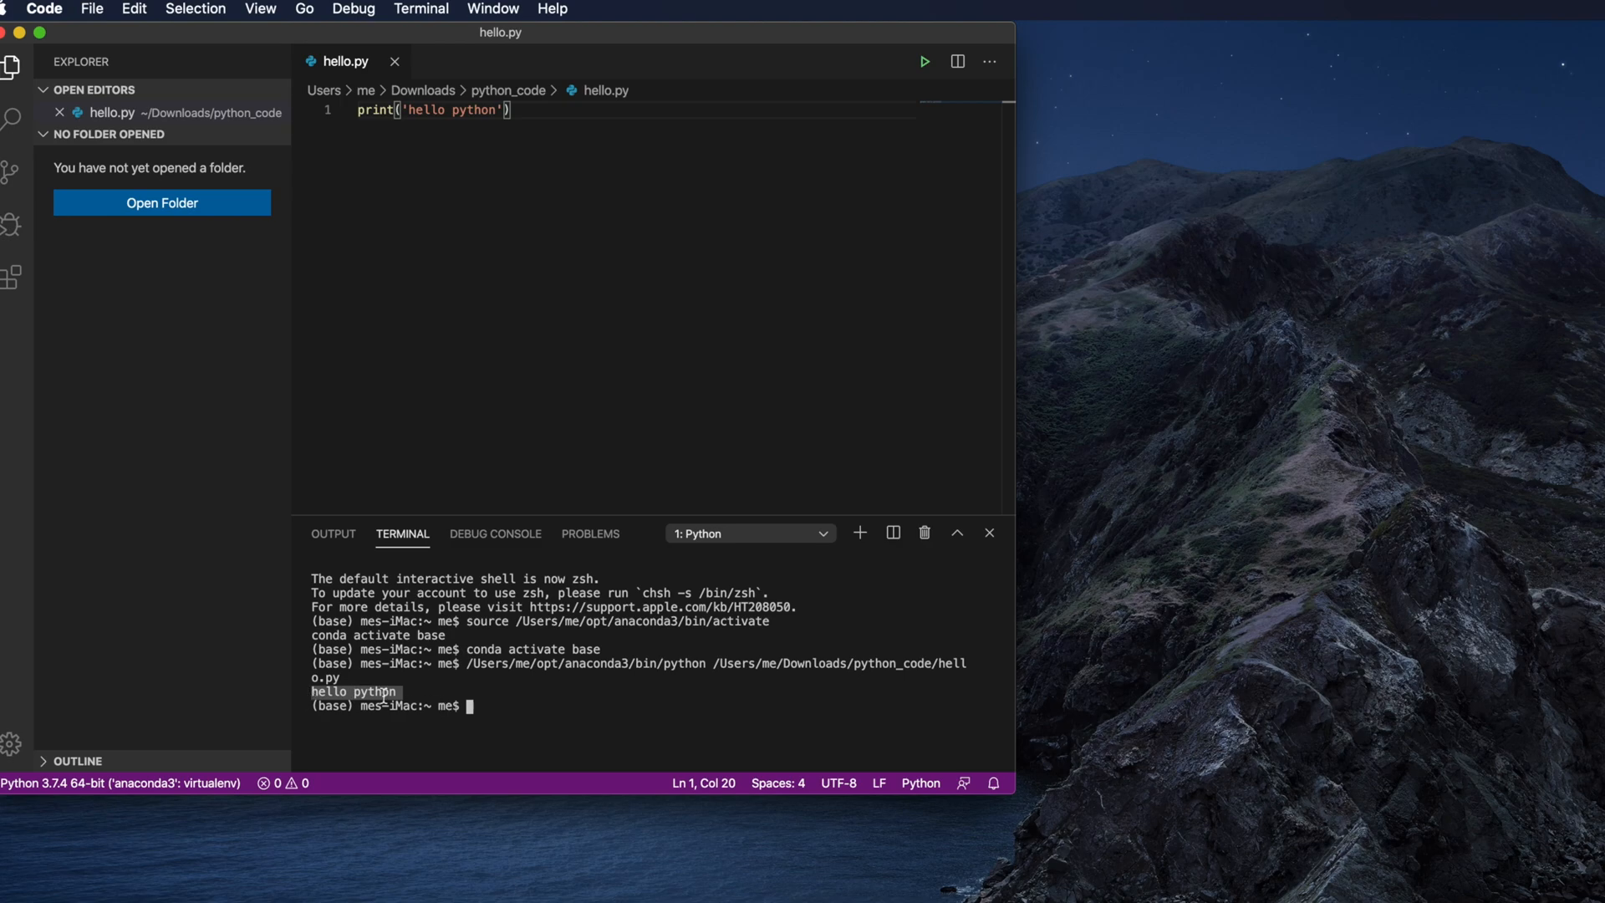
mouse_move(530, 73)
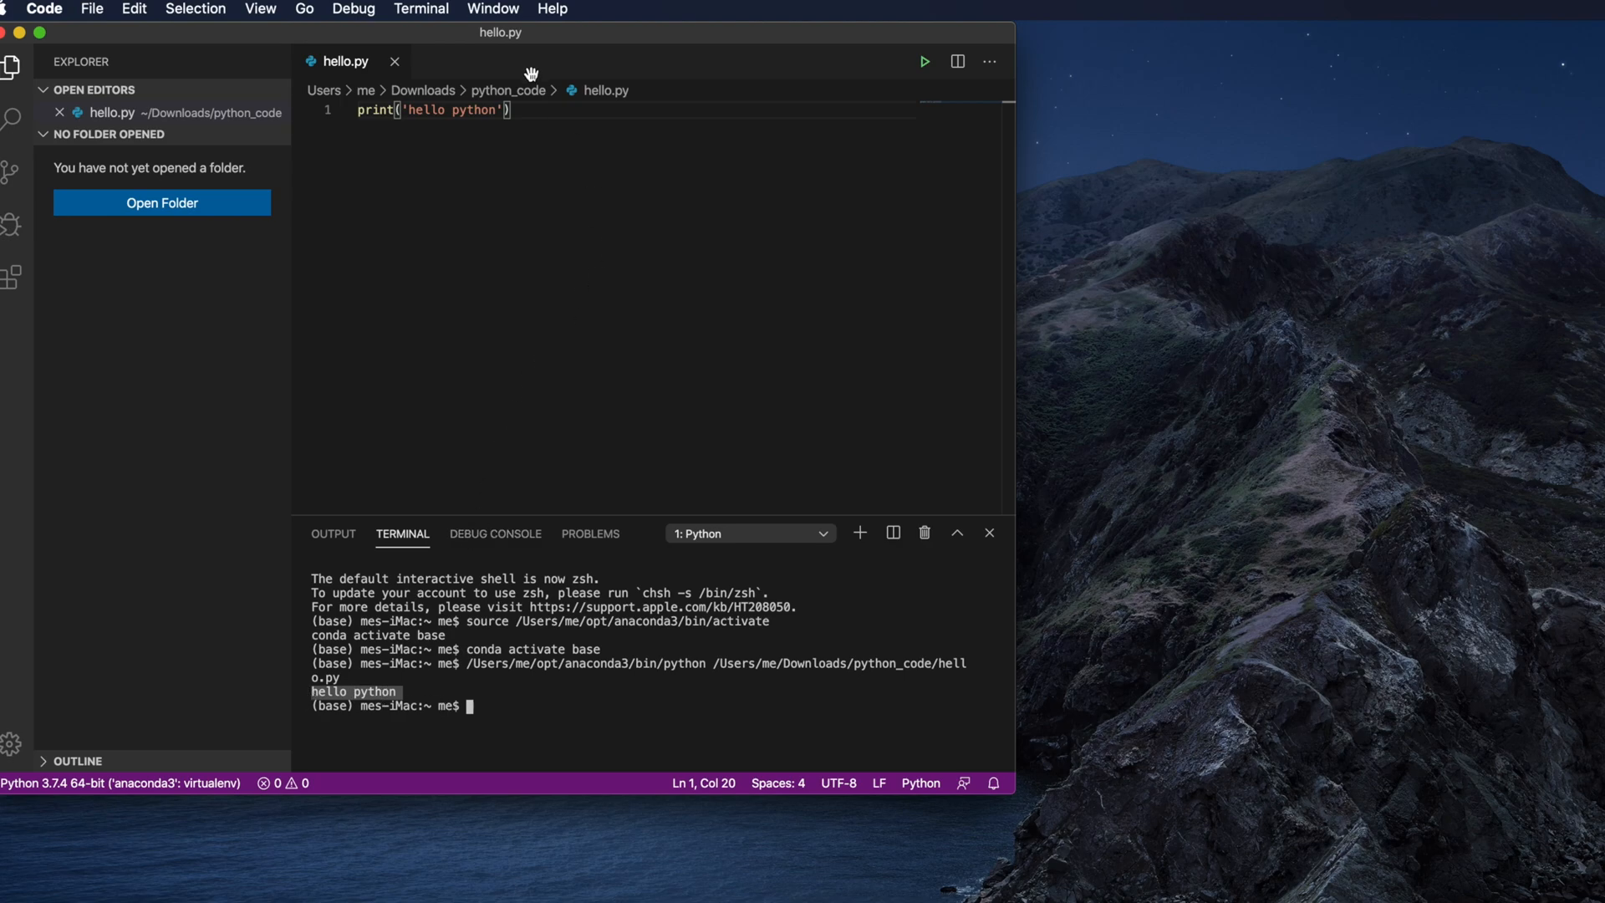
Step: Add a second line print('line 2') below the first in hello.py
key(enter)
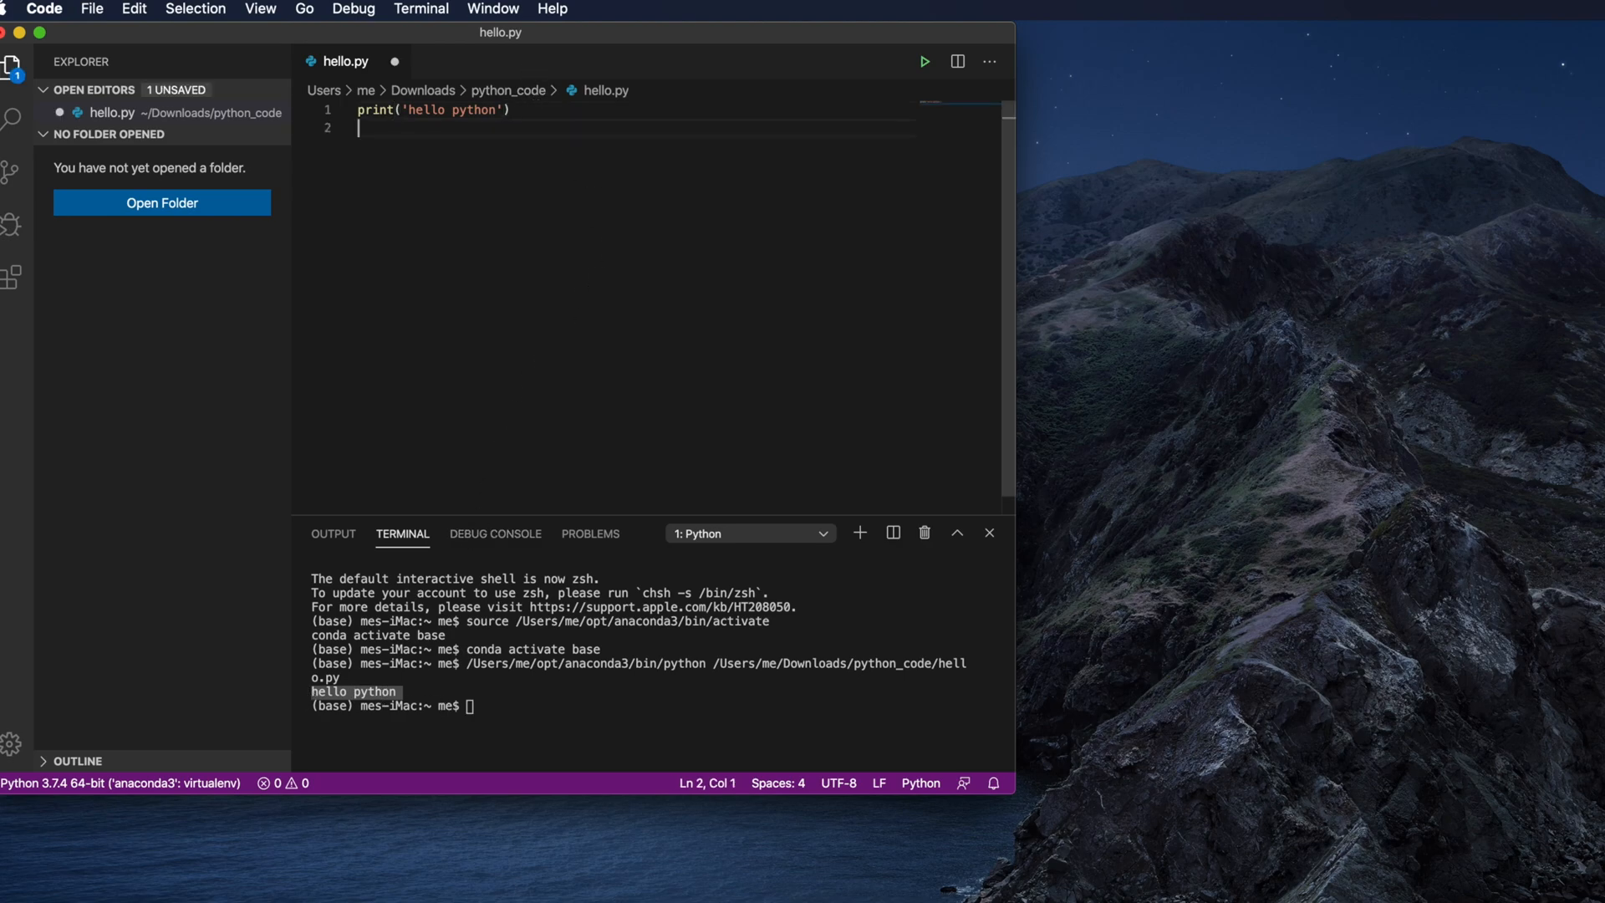
text(print)
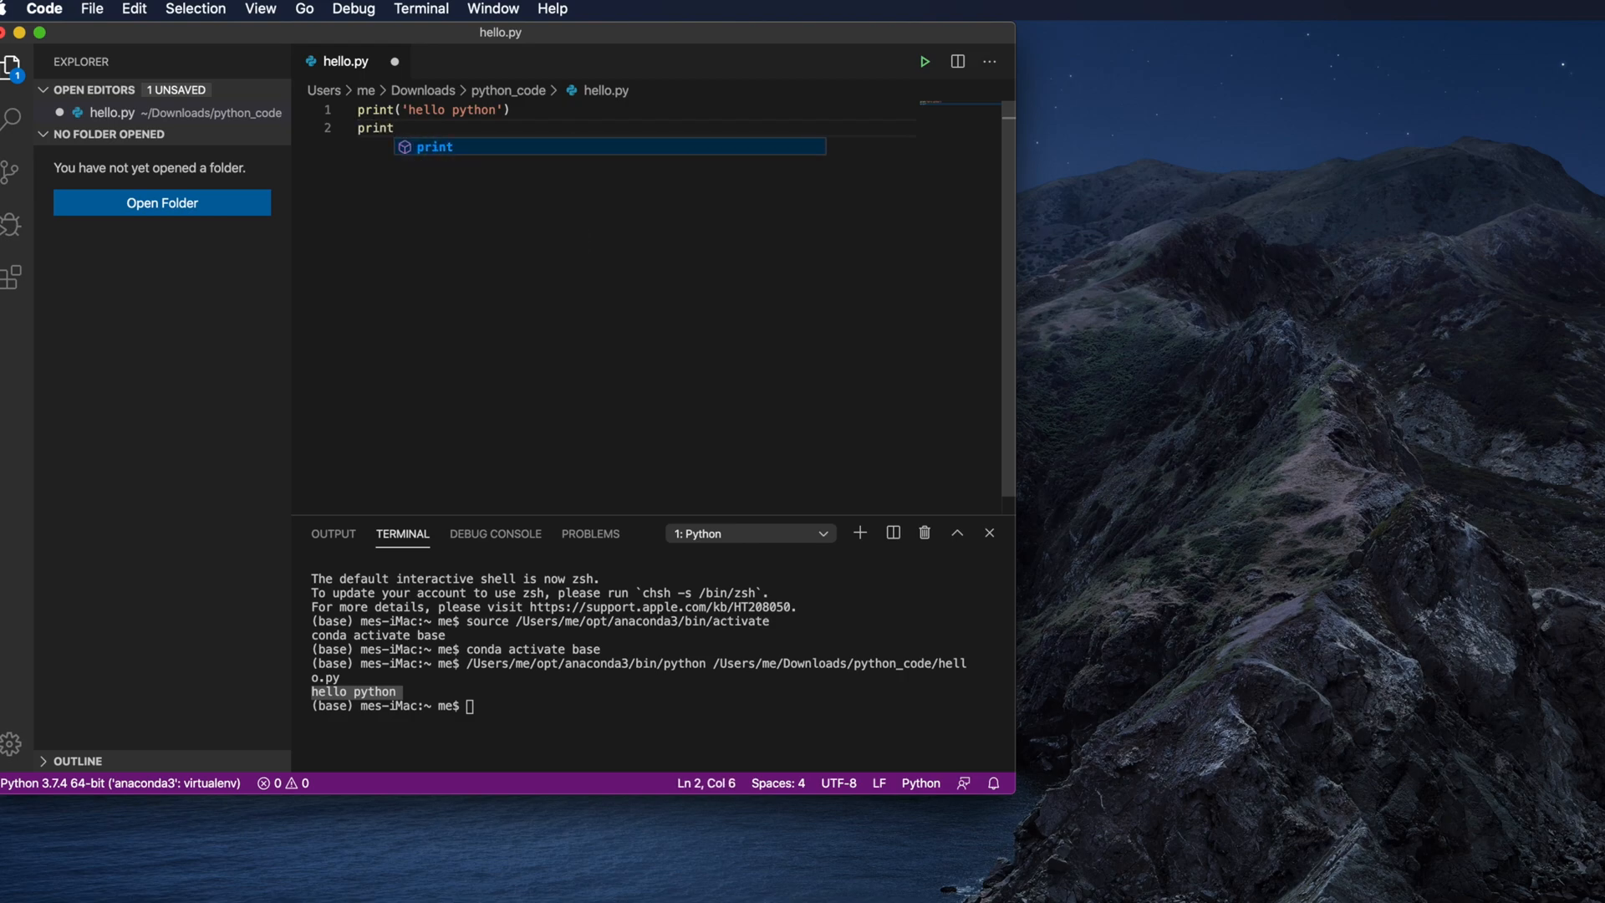
text(('l)
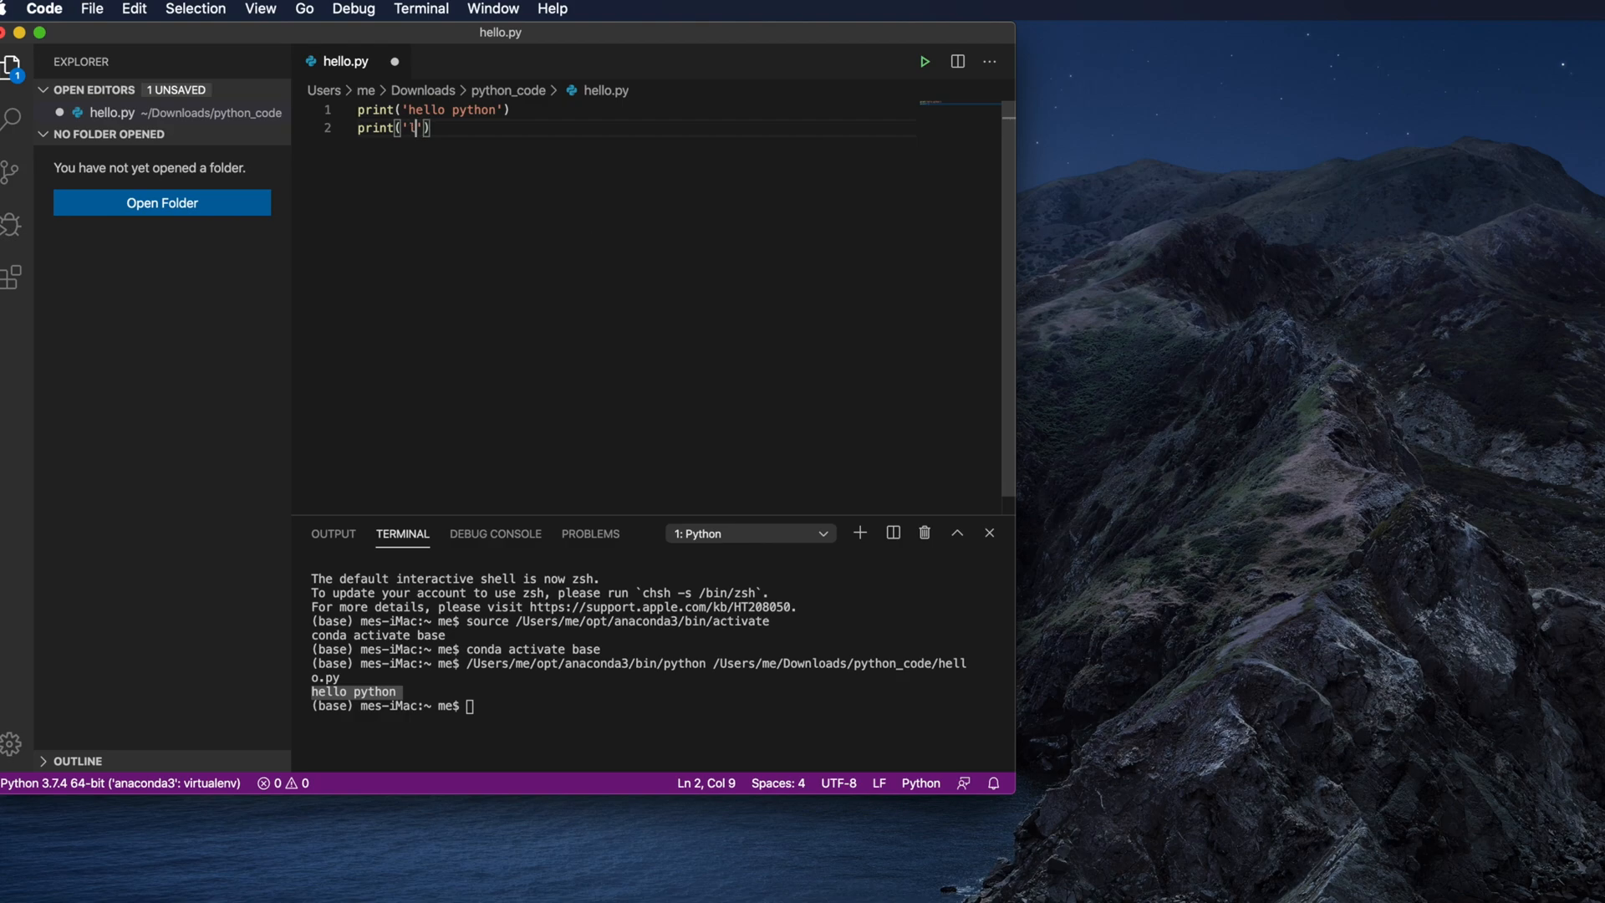
text(ine 2)
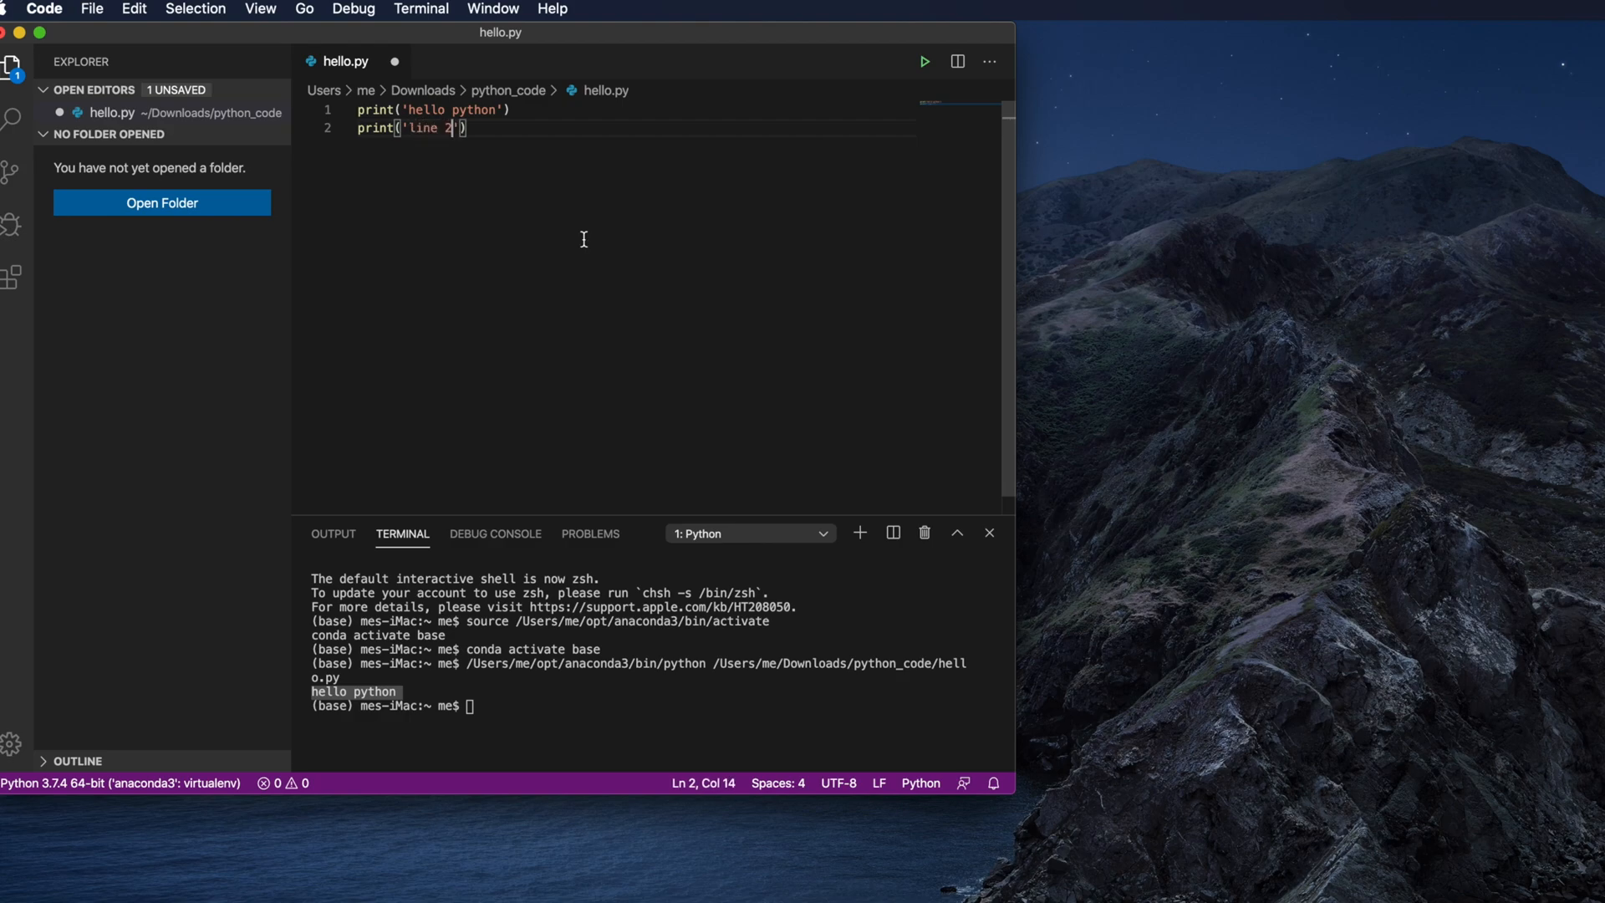